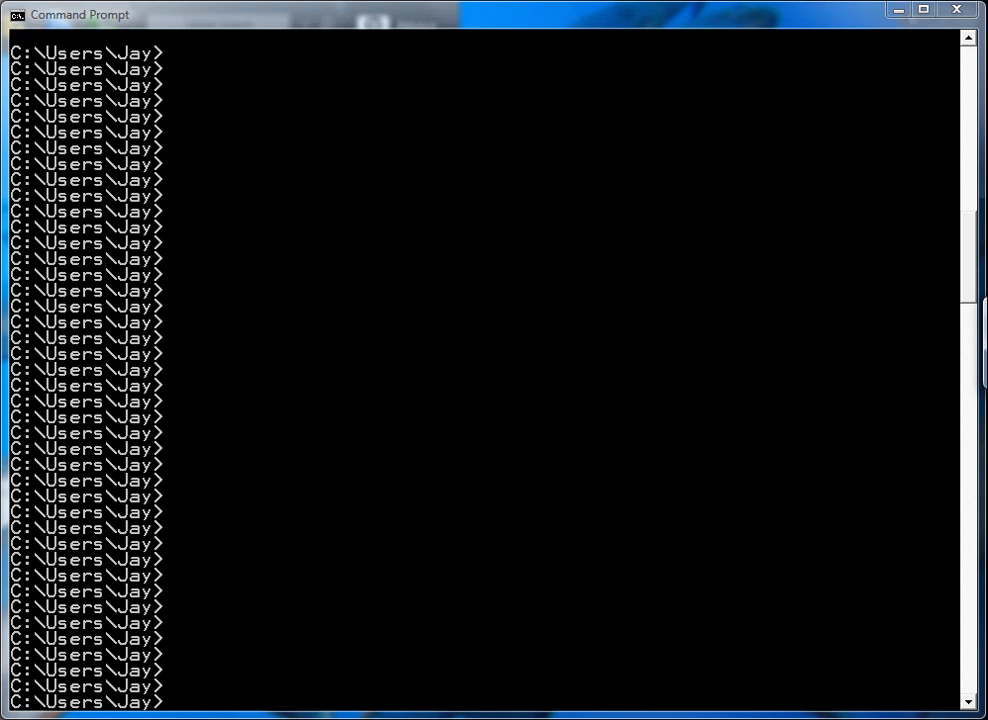
mouse_move(376, 608)
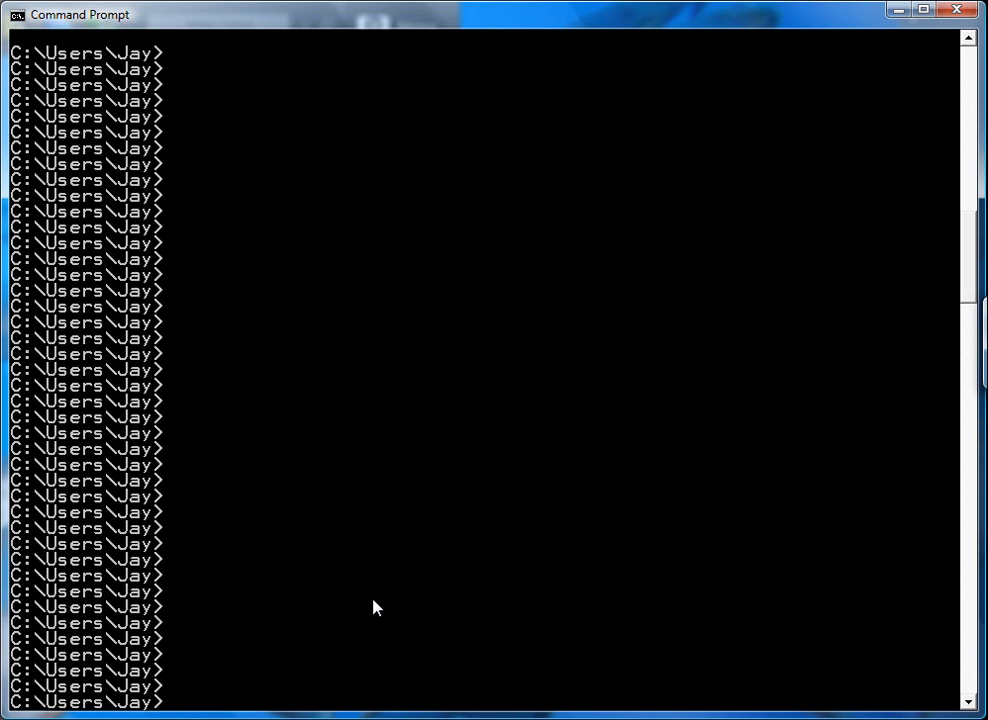
Launch sqlite3, create girls (id integer unique not null, name string) and list its schema.
text(sq)
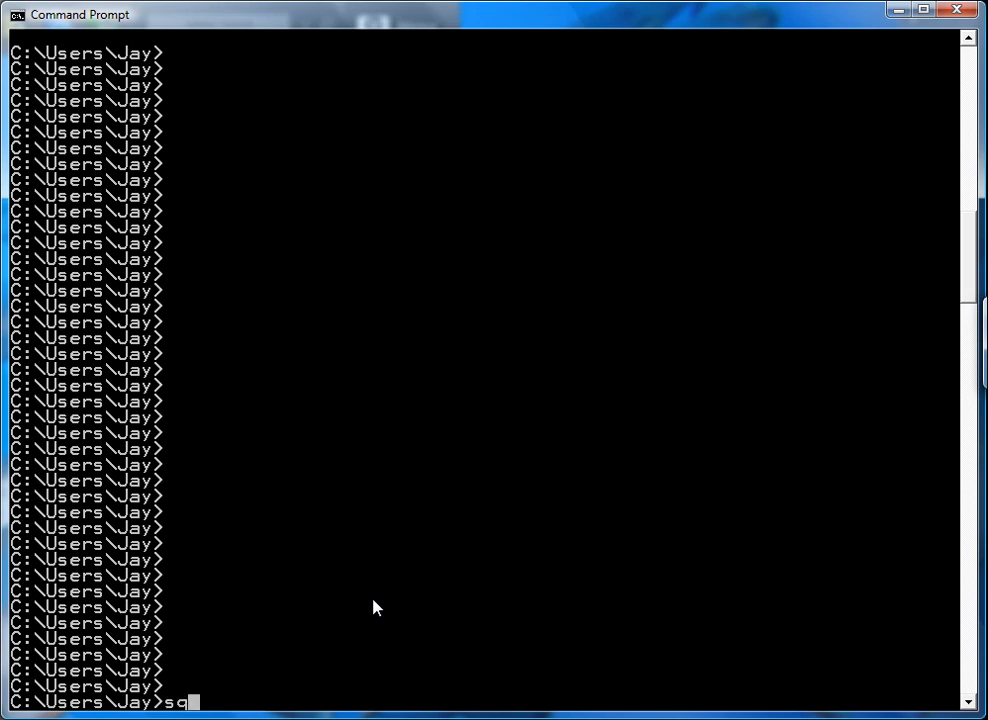
text(llite3)
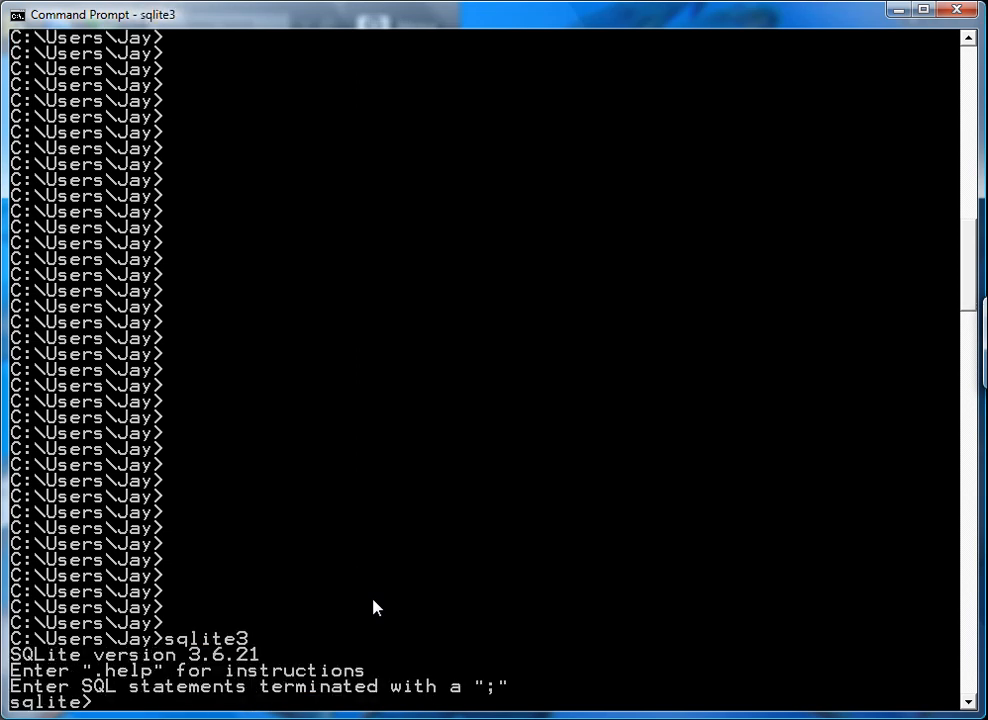
text(create table girls)
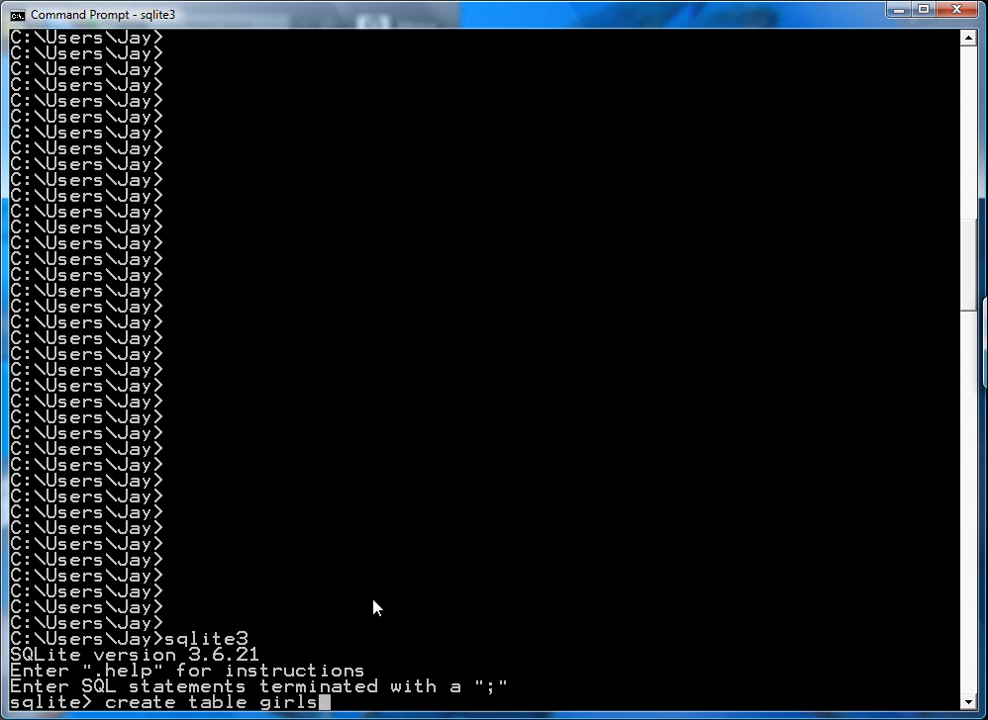
text(()
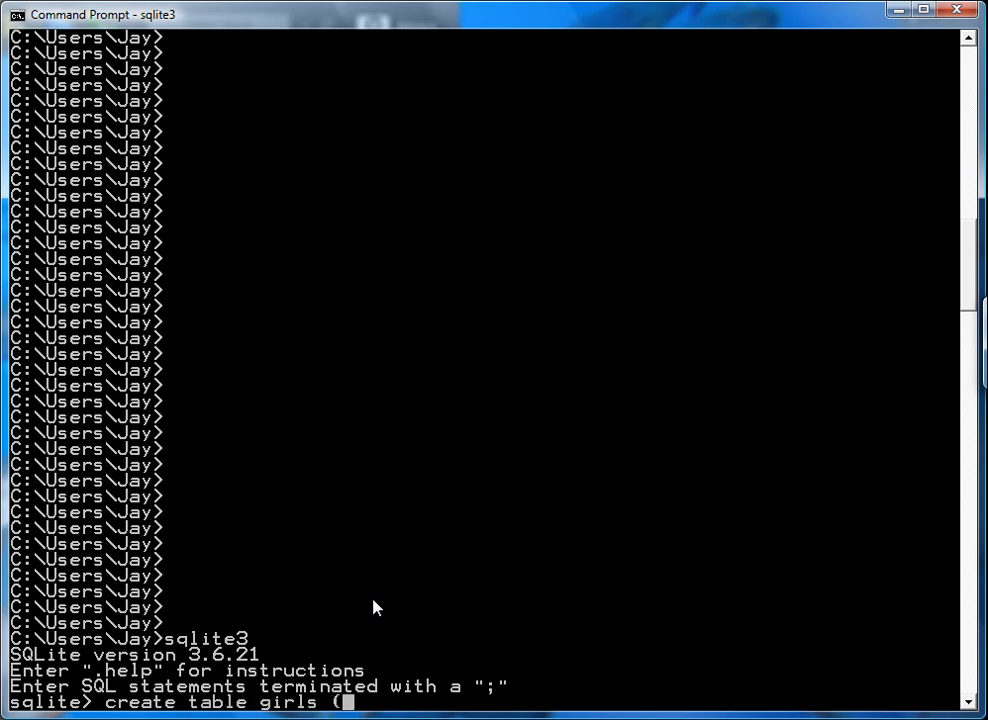
text(id inte)
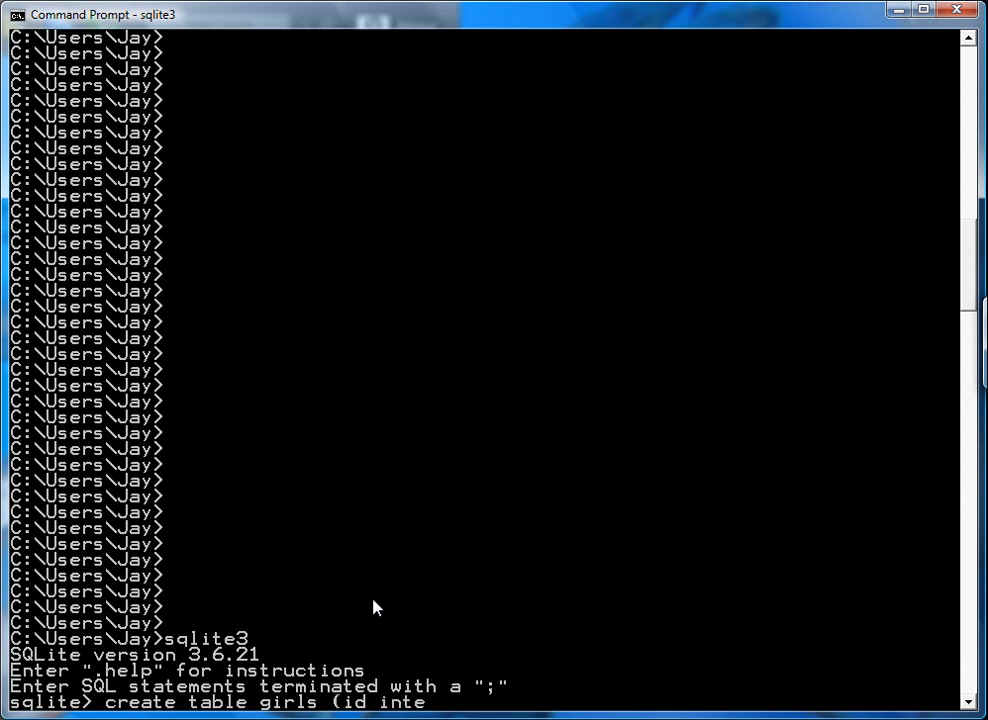
text(ger unique not null,)
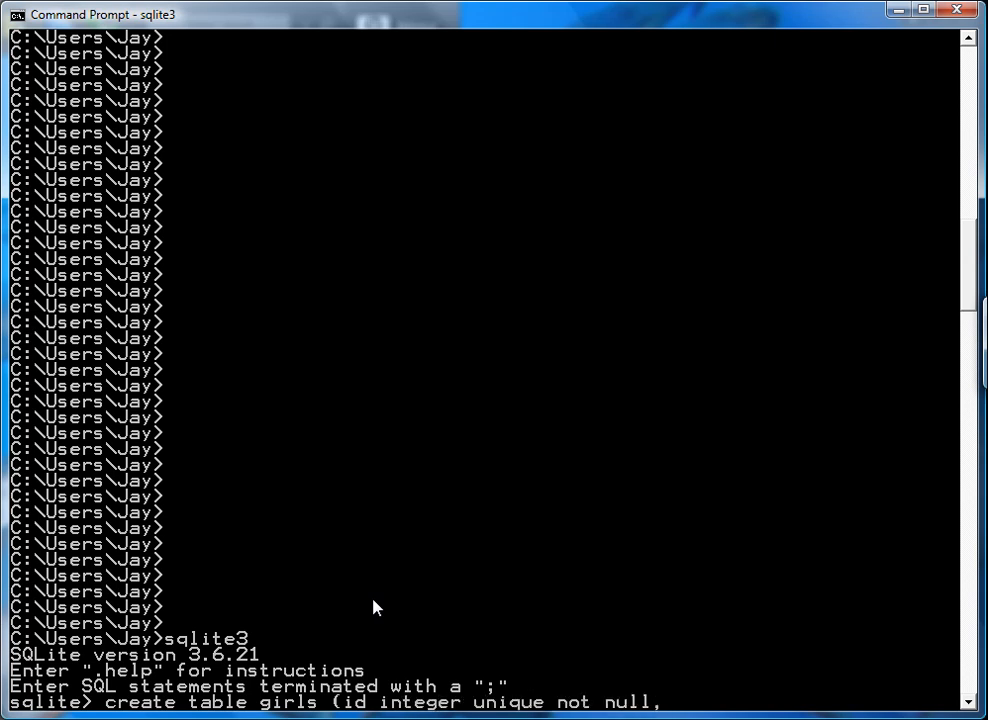
text(name string);)
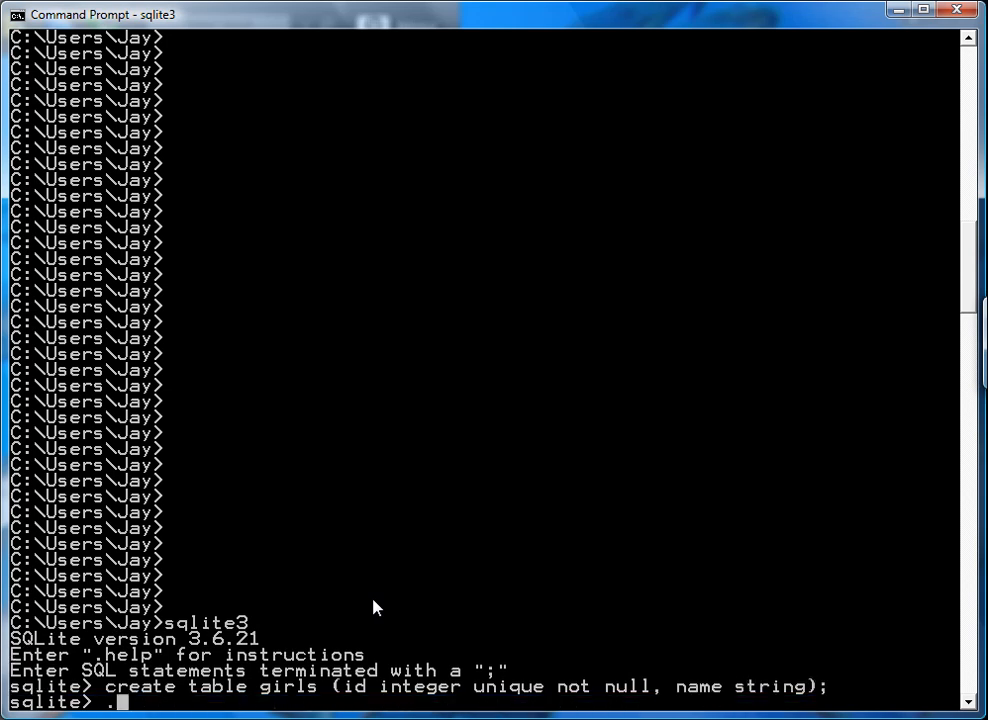
text(.schema)
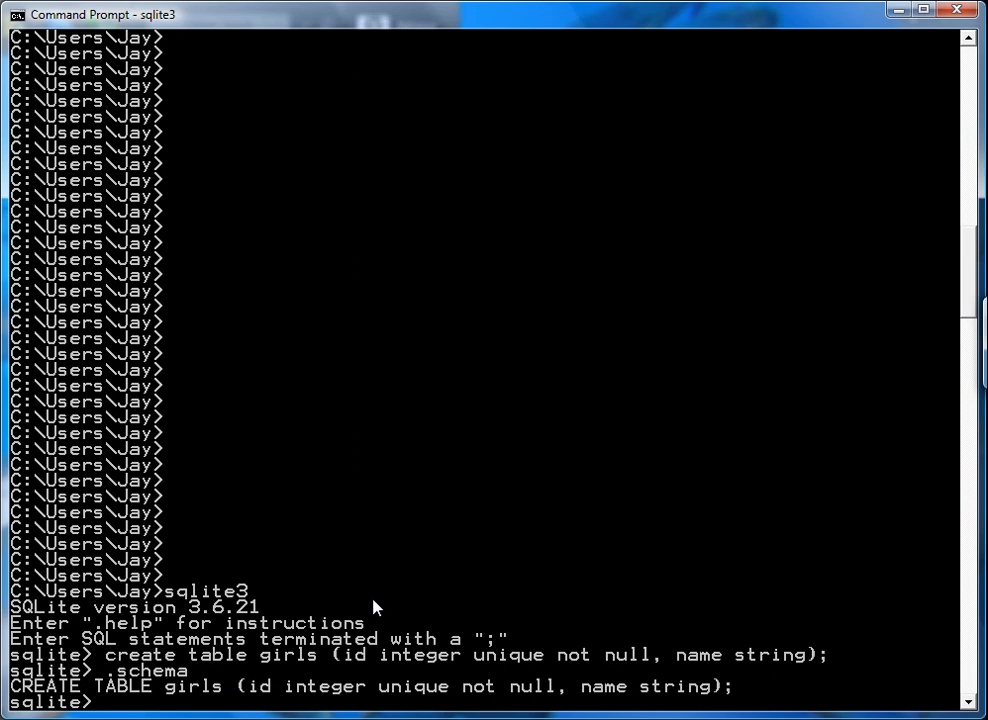
Insert id 1, name "May" into girls and select all rows to show 1|May.
text(in)
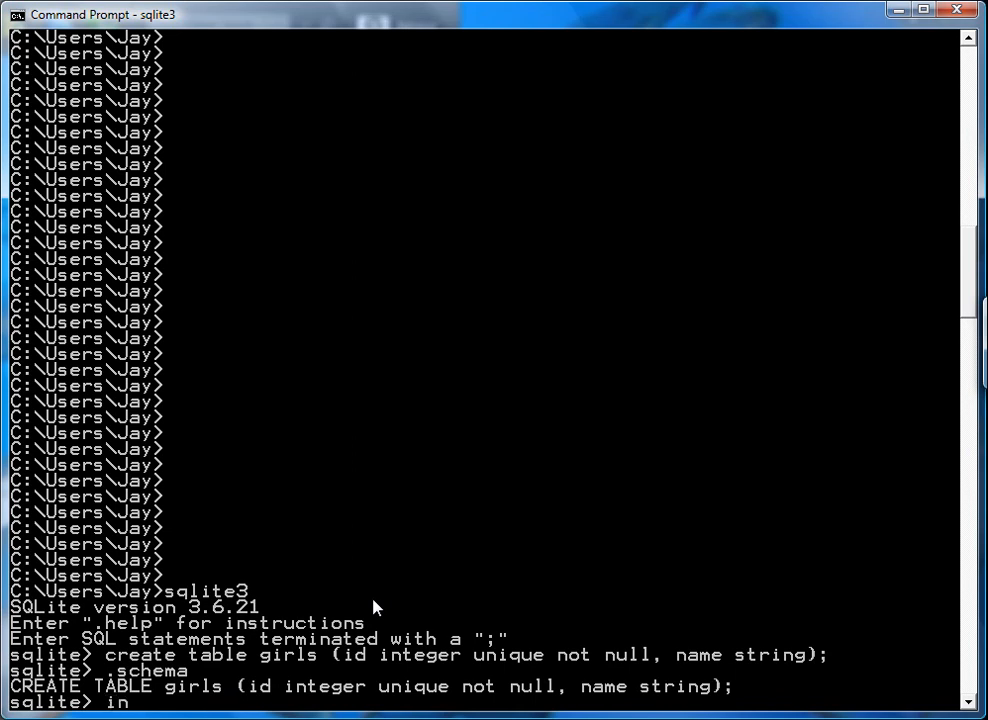
text(insert into girls)
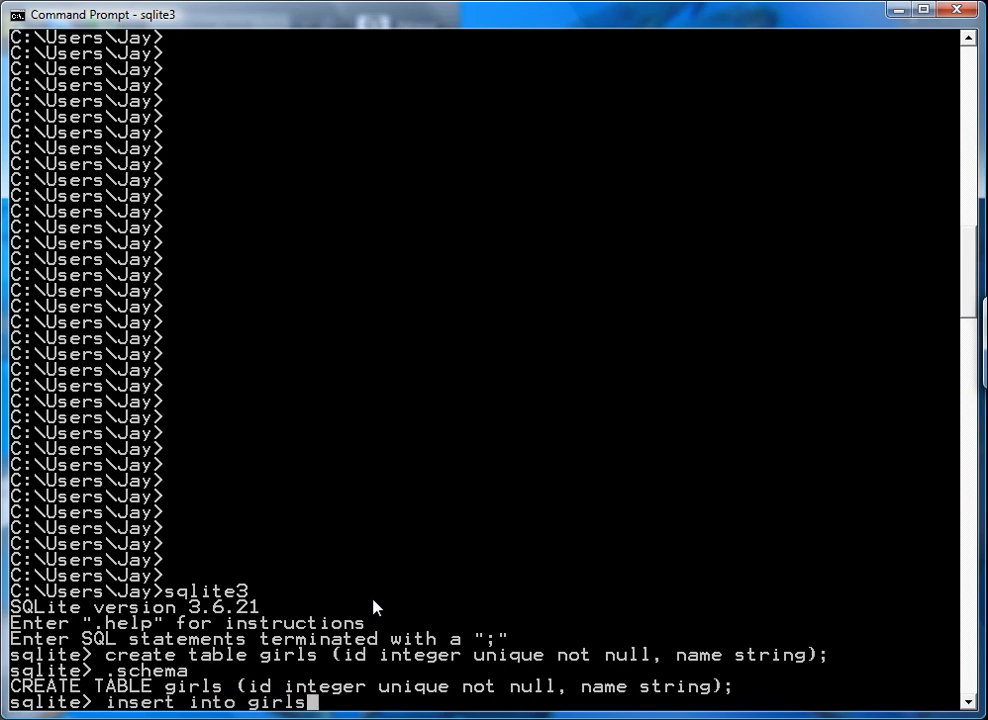
text((id, name)
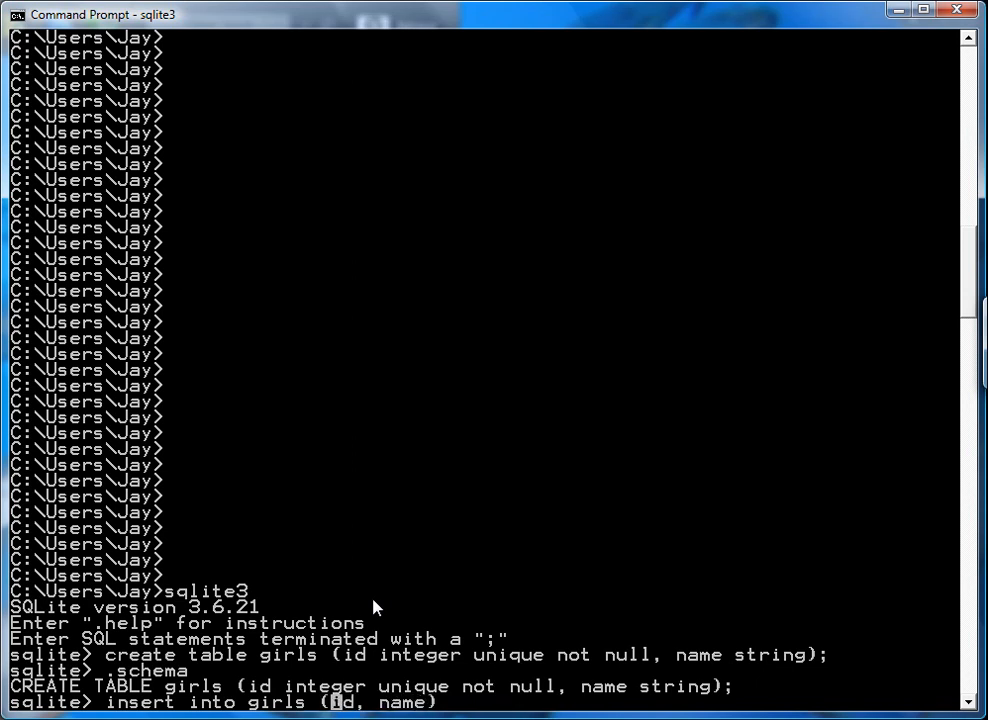
text(v)
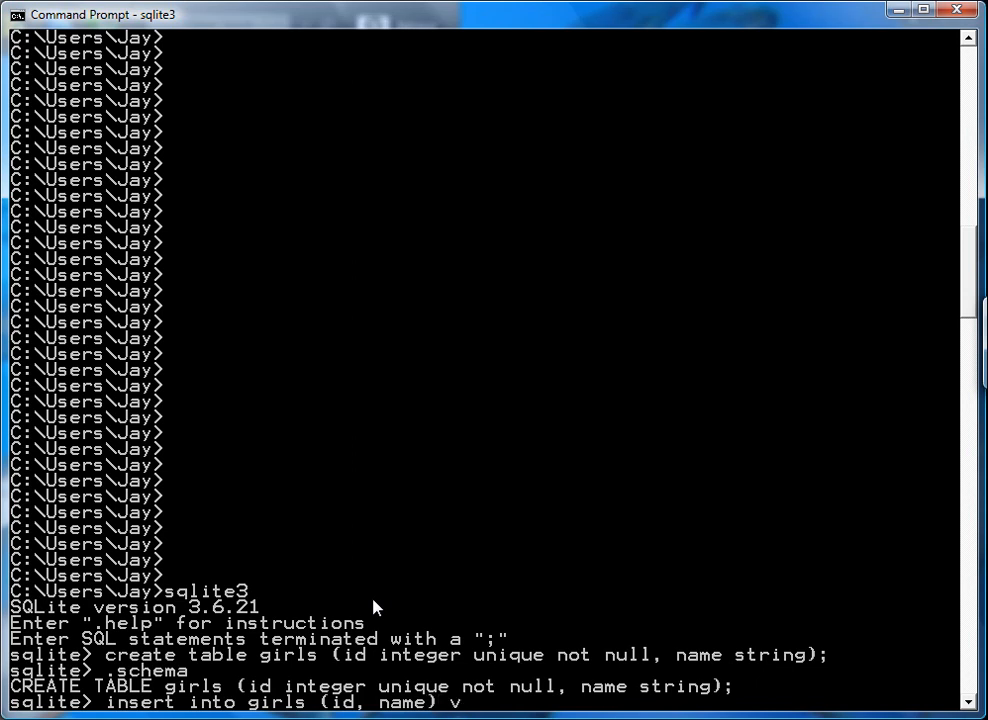
text(values (1)
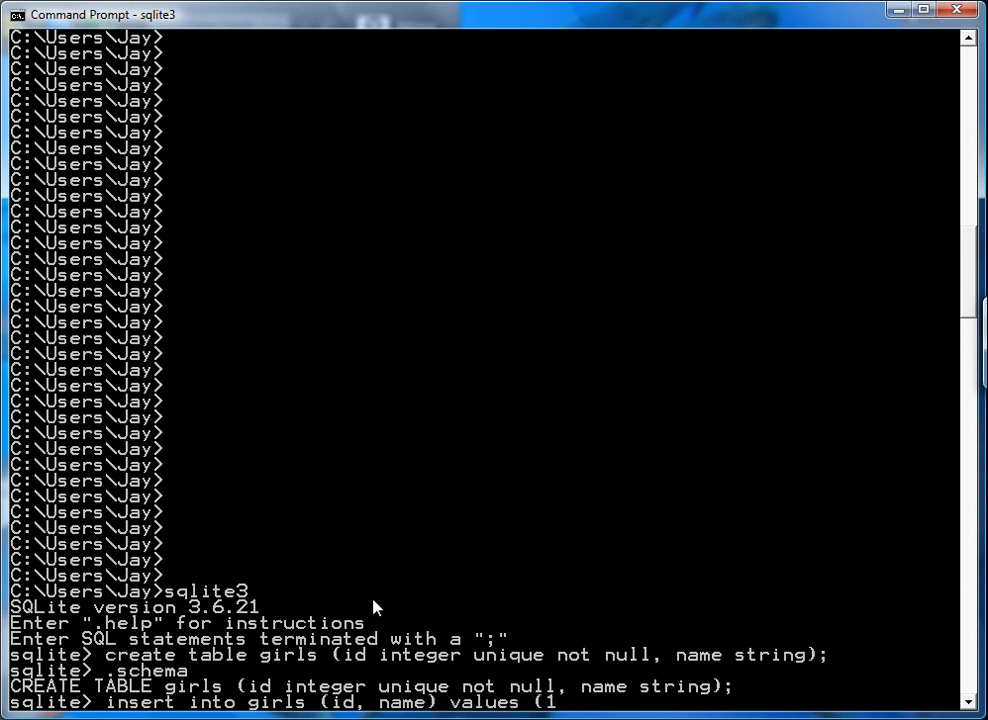
text(, "May"))
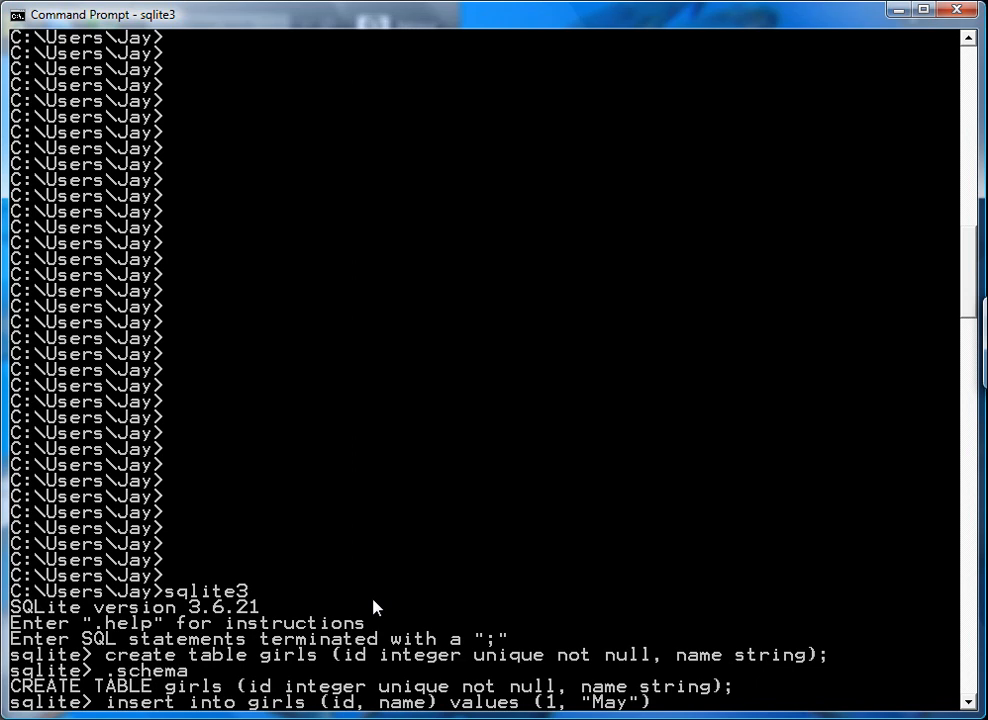
text(select * from girls;)
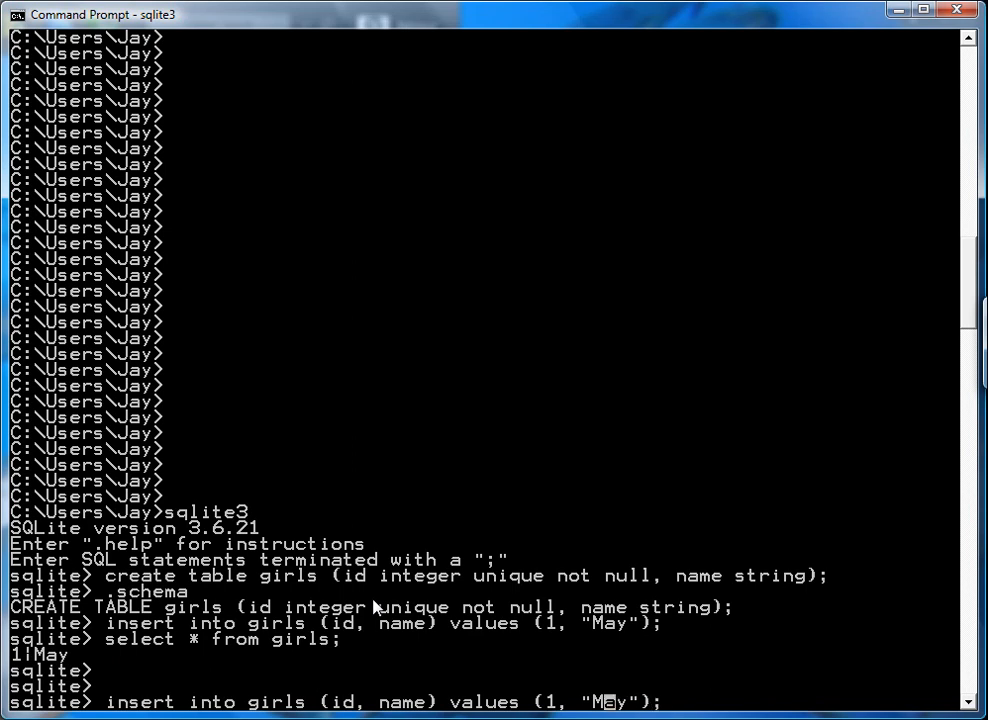
Attempt INSERT INTO girls (name) VALUES ("Kay") and get a constraint-failed error.
text(Kay)
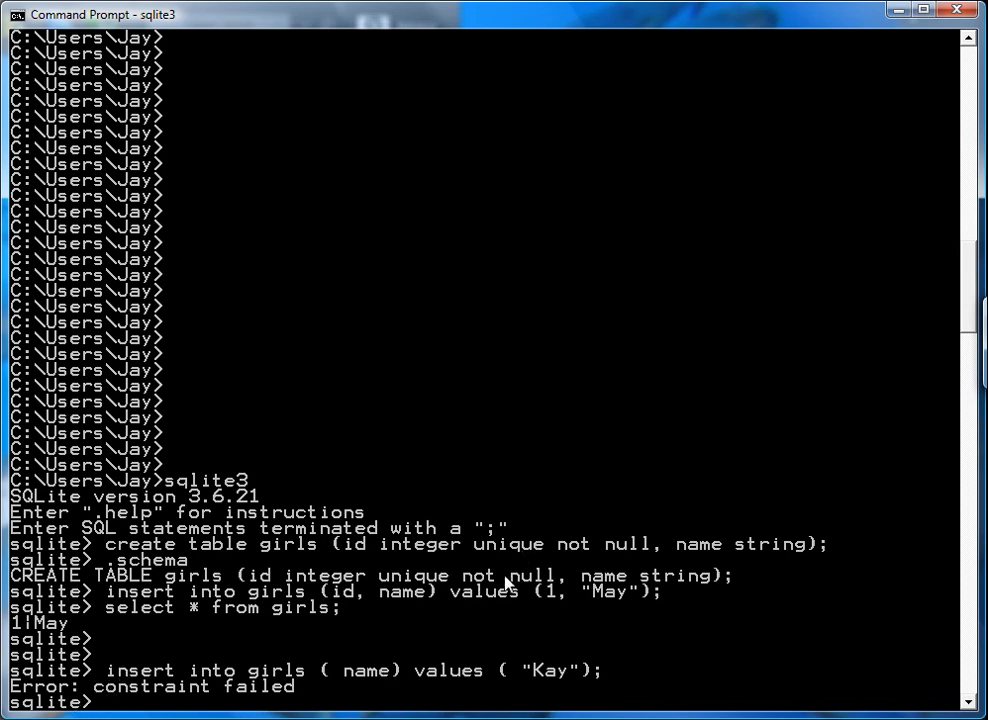
mouse_move(636, 658)
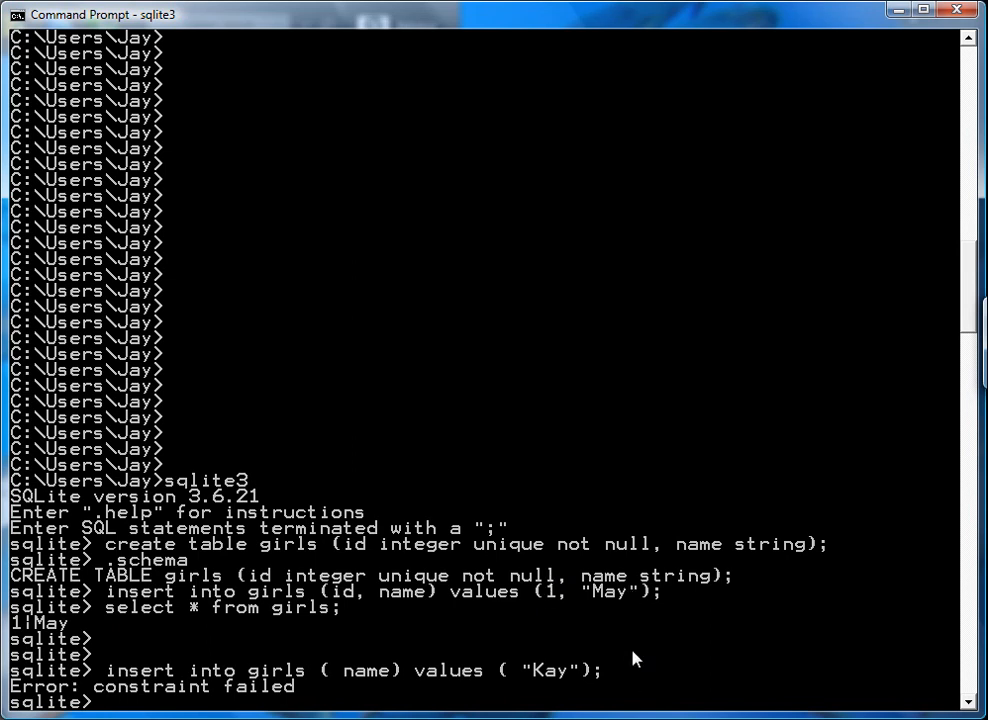
mouse_move(632, 658)
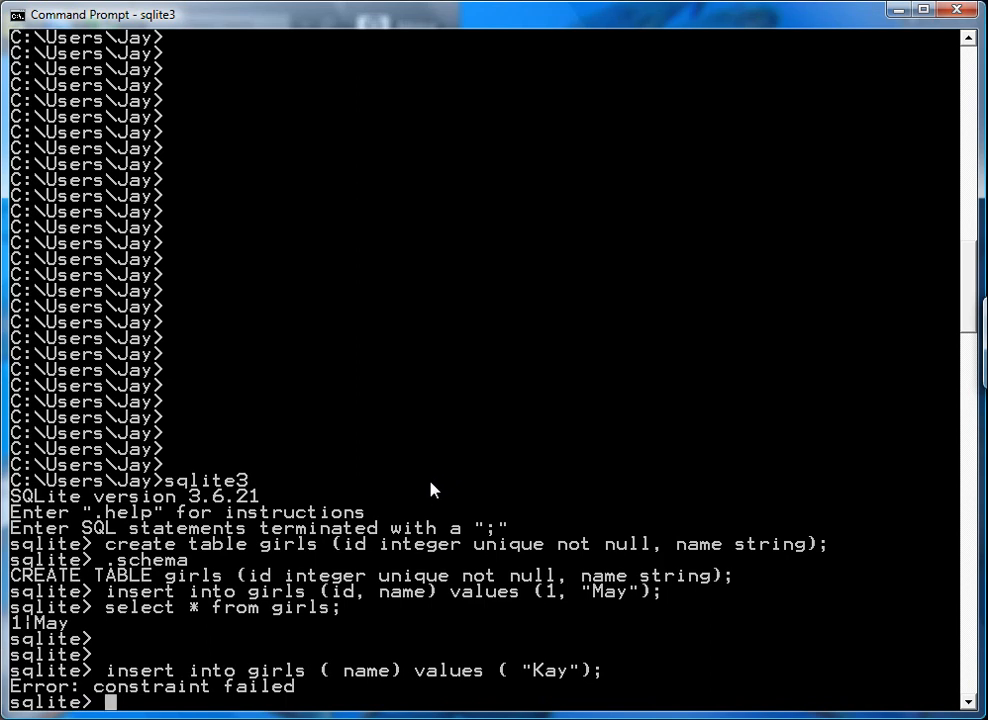
Attempt inserting (1, "Shayay") into girls and get a constraint-failed error on duplicate id.
text(inser)
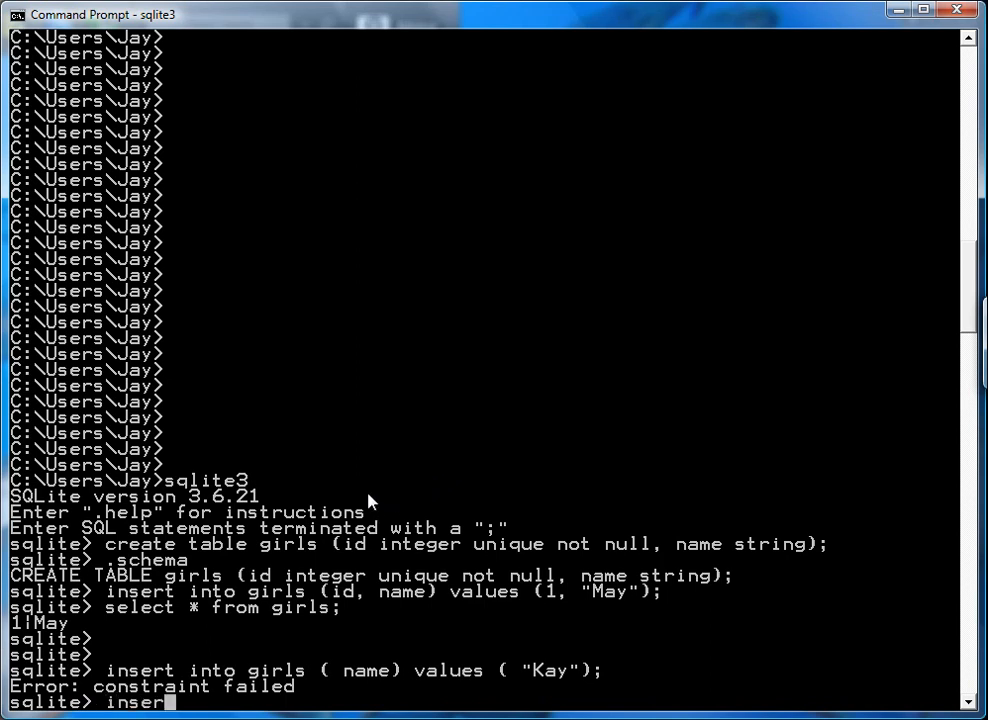
text(t)
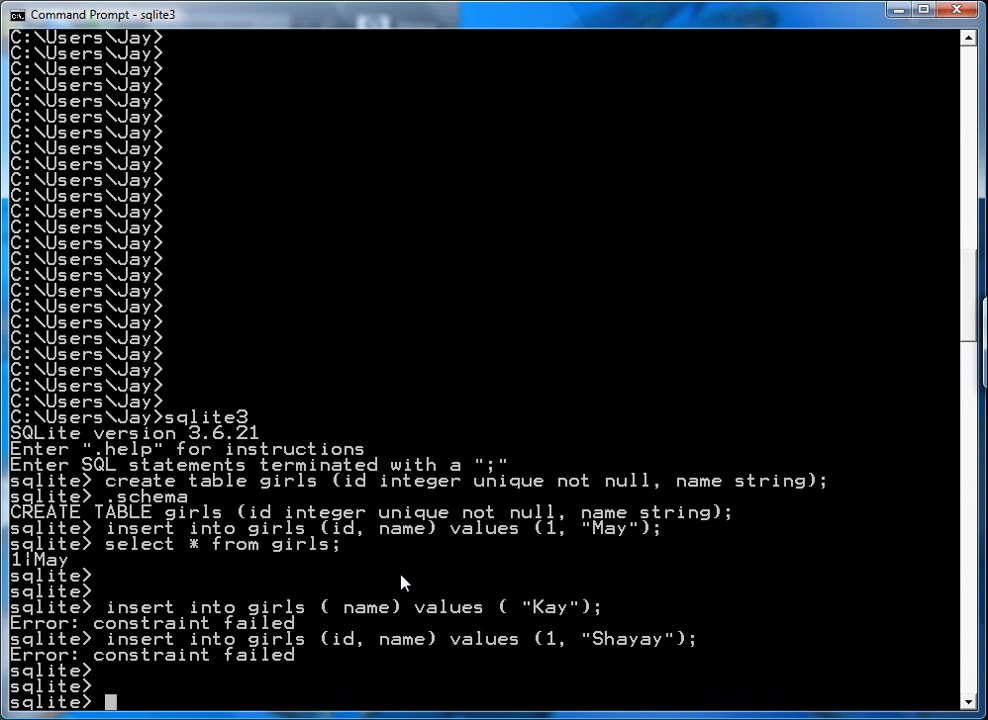
Create boys table with id integer primary key autoincrement and name string.
text(cre)
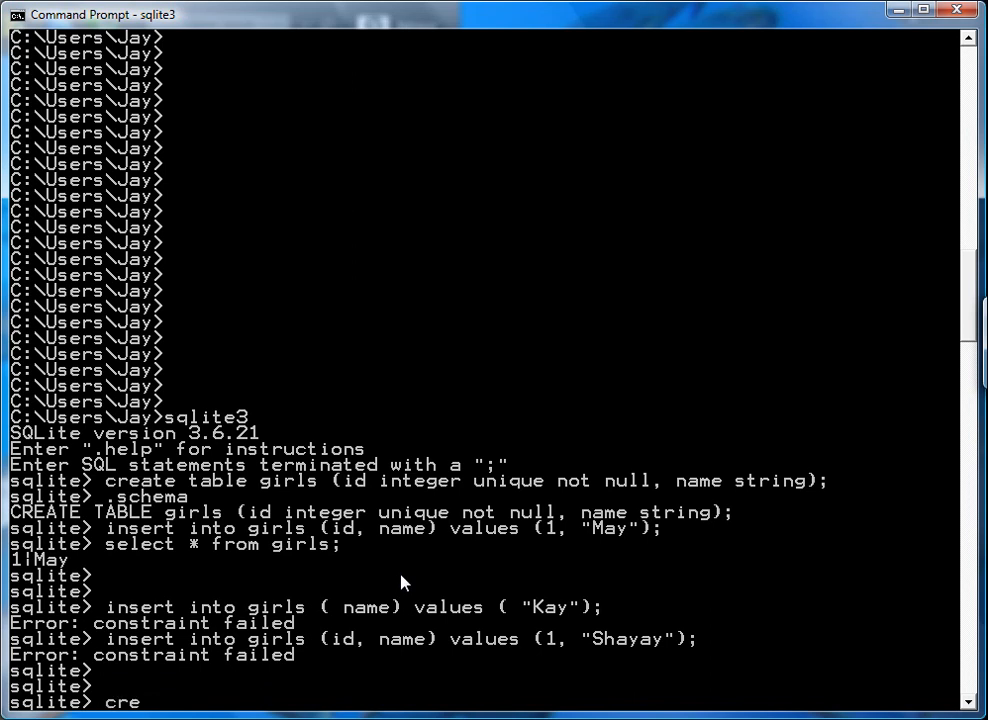
text(ate table boys)
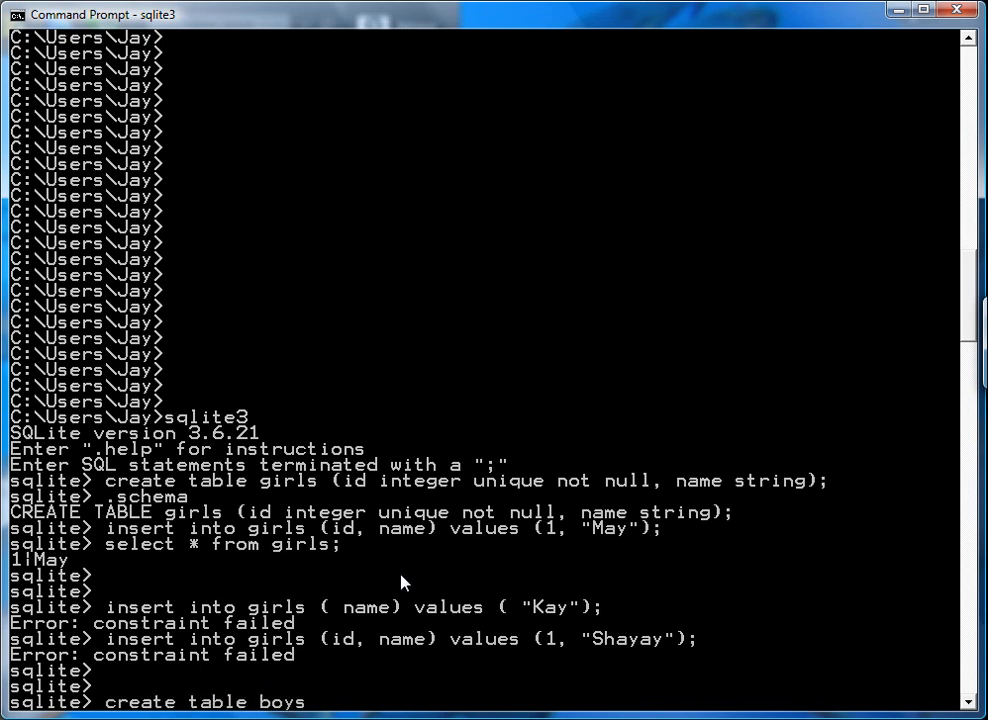
text((id)
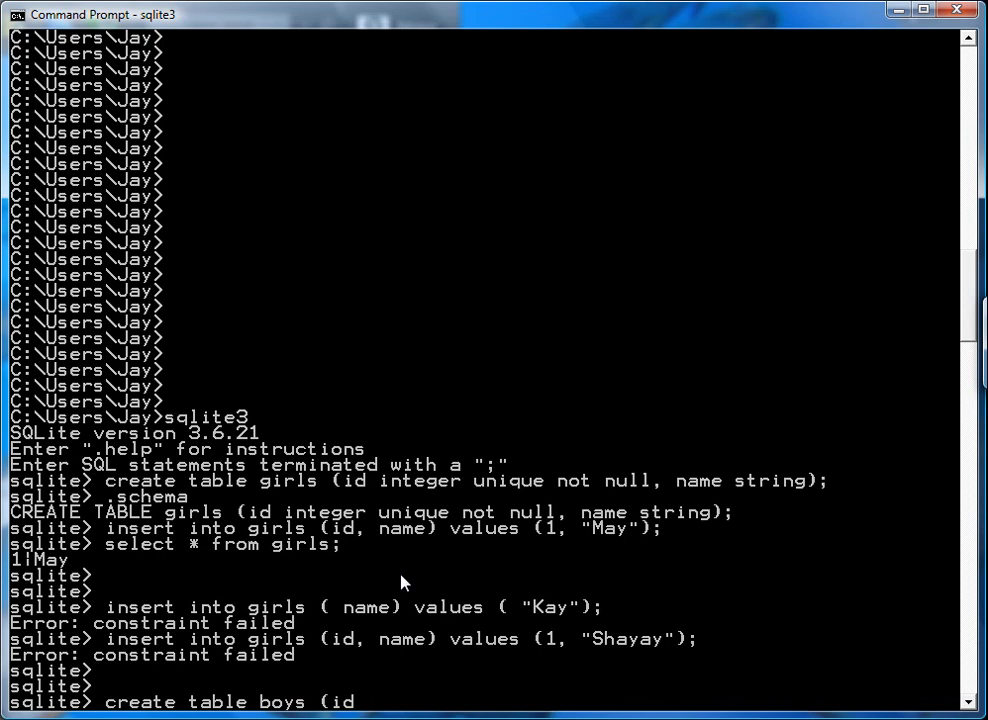
text(integer)
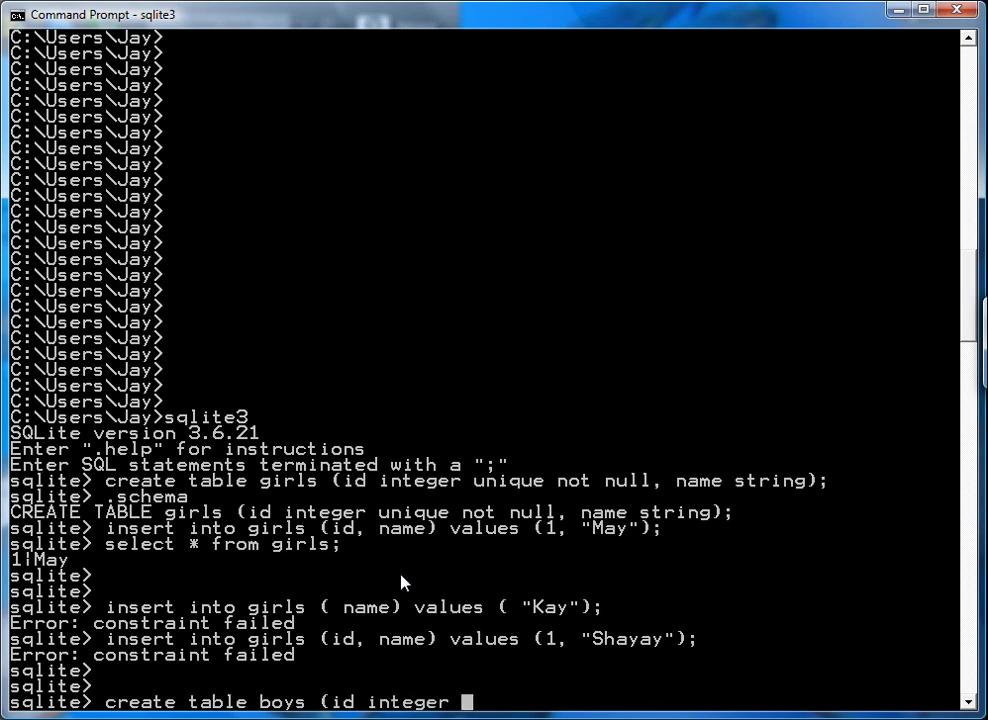
text(primary key)
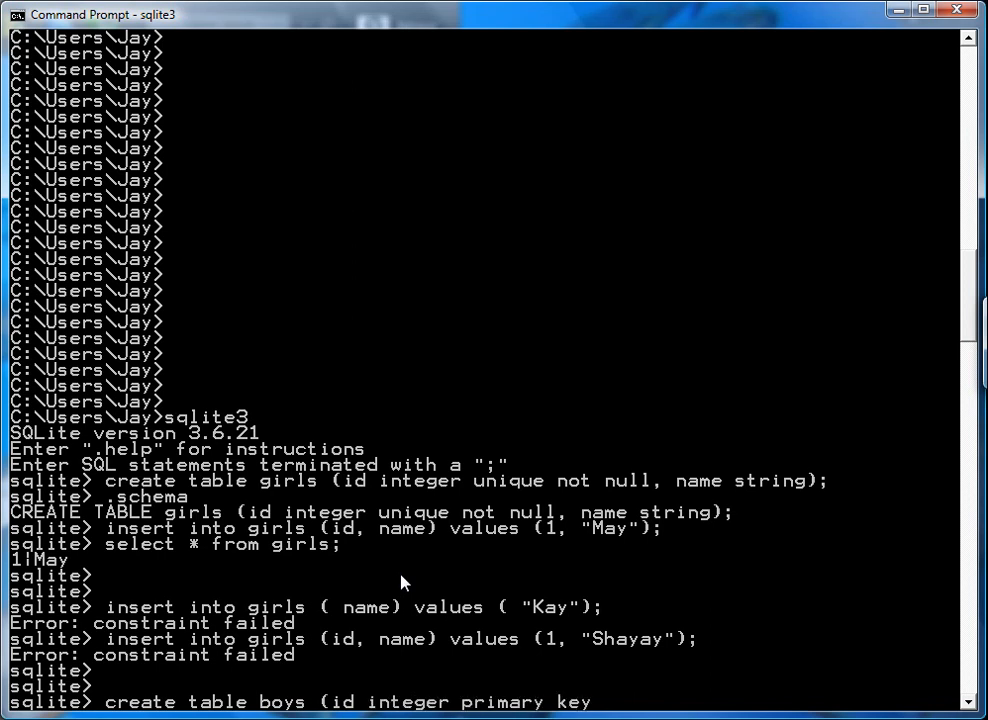
text(autoincrement, ane)
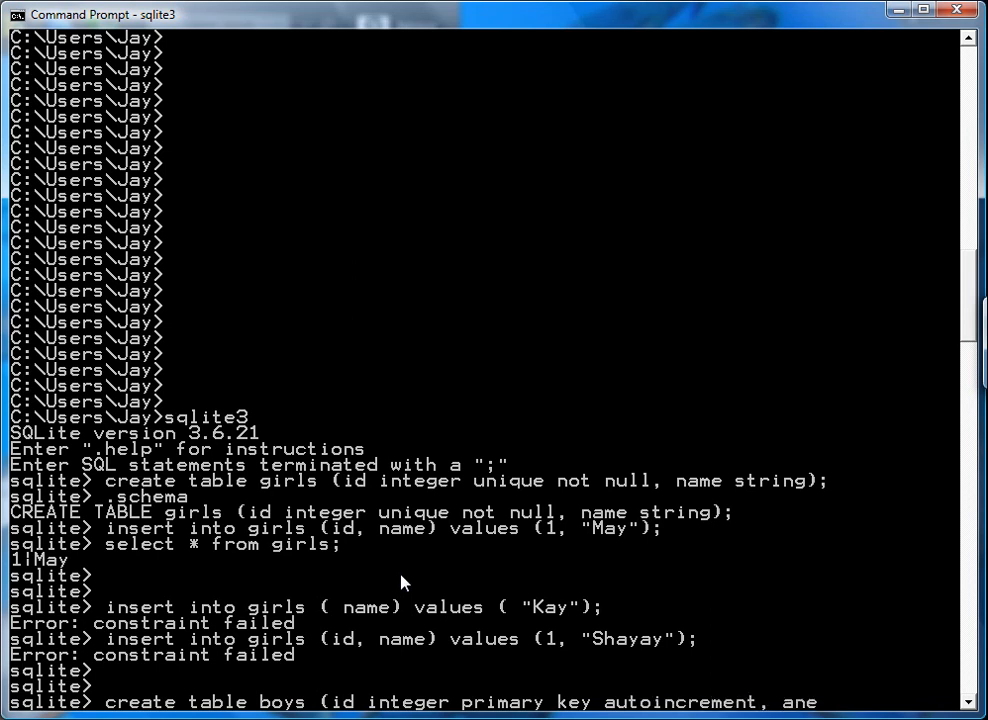
text(stir)
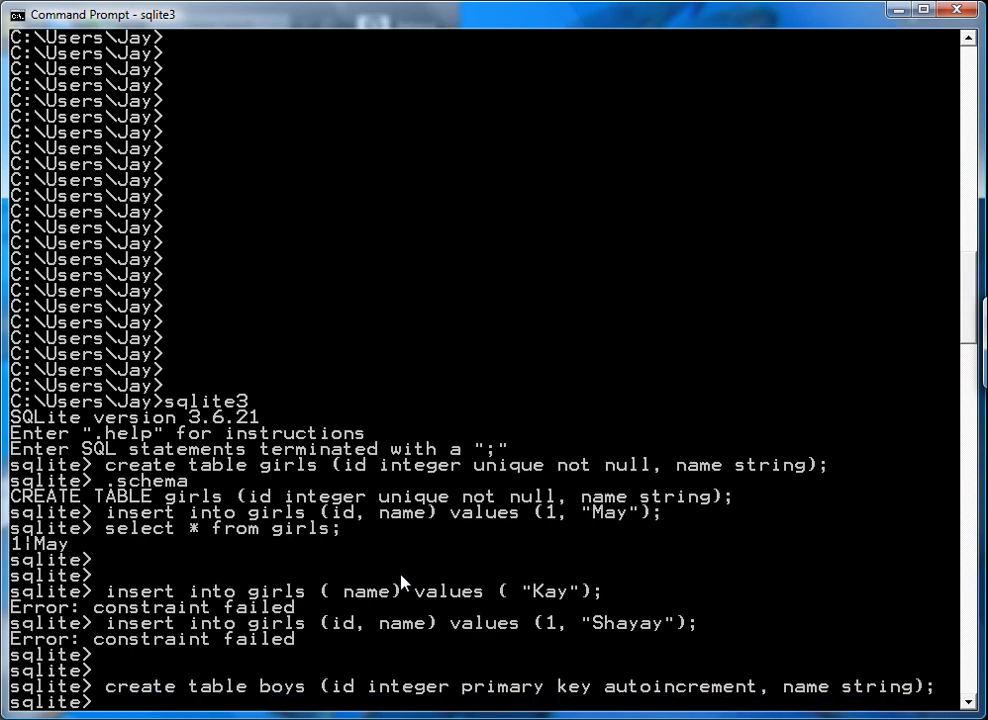
Run .schema to list the boys and girls tables, then begin an insert into boys.
text(.schema)
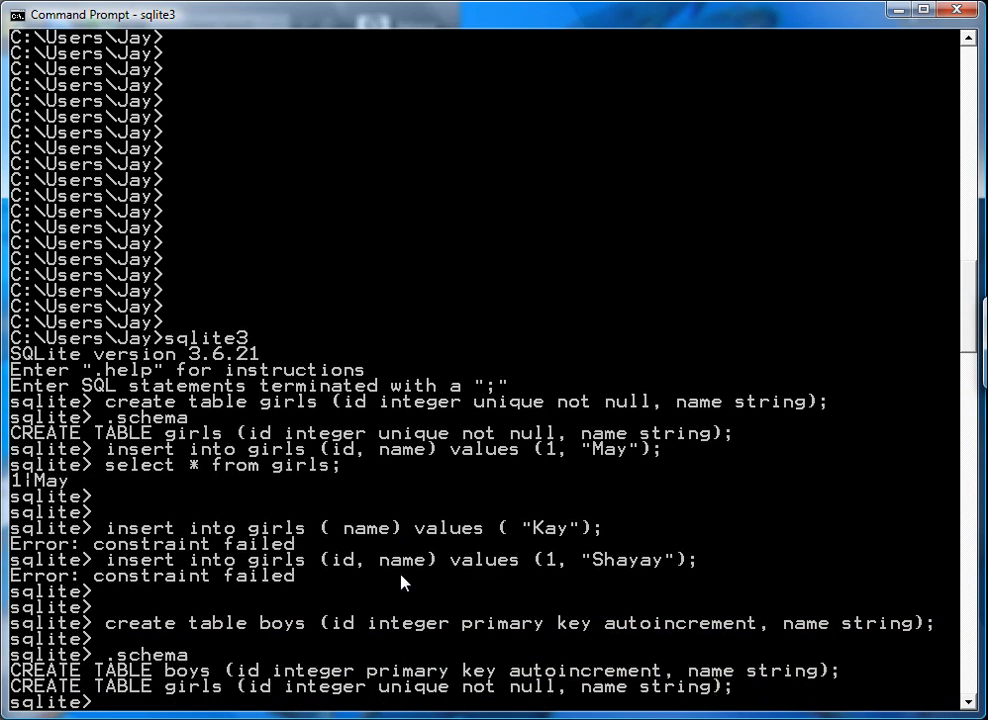
scroll(down, 3)
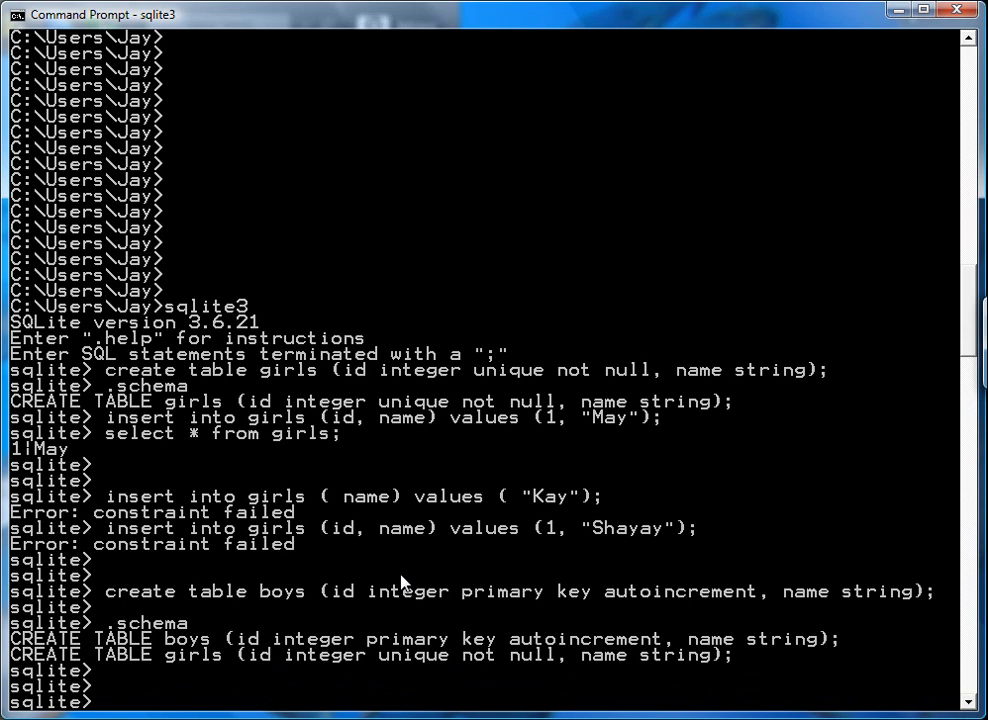
text(insert into boys ()
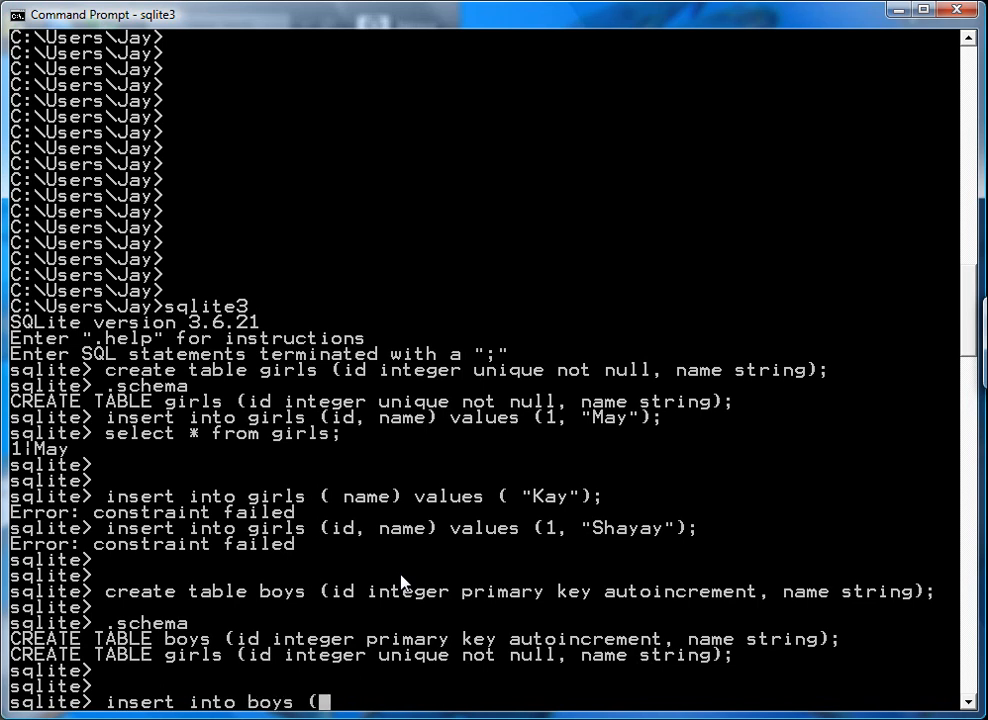
Insert Jay with id 1 and Ray without id into boys, then select to show 1|Jay and 2|Ray.
text(id, name) values ()
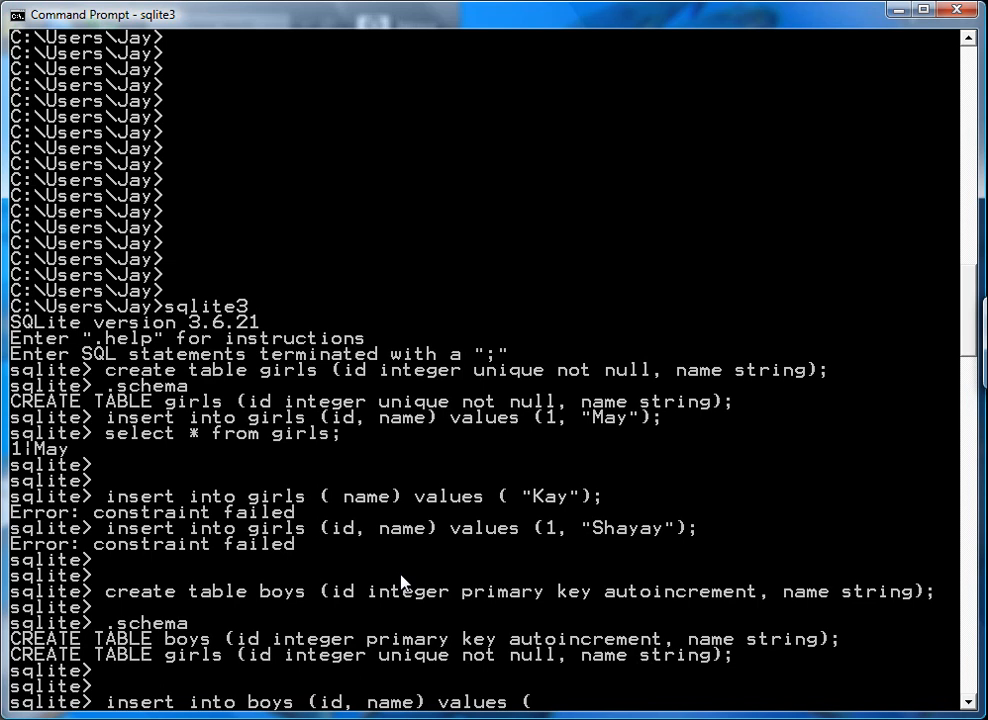
text(1, "Jay");)
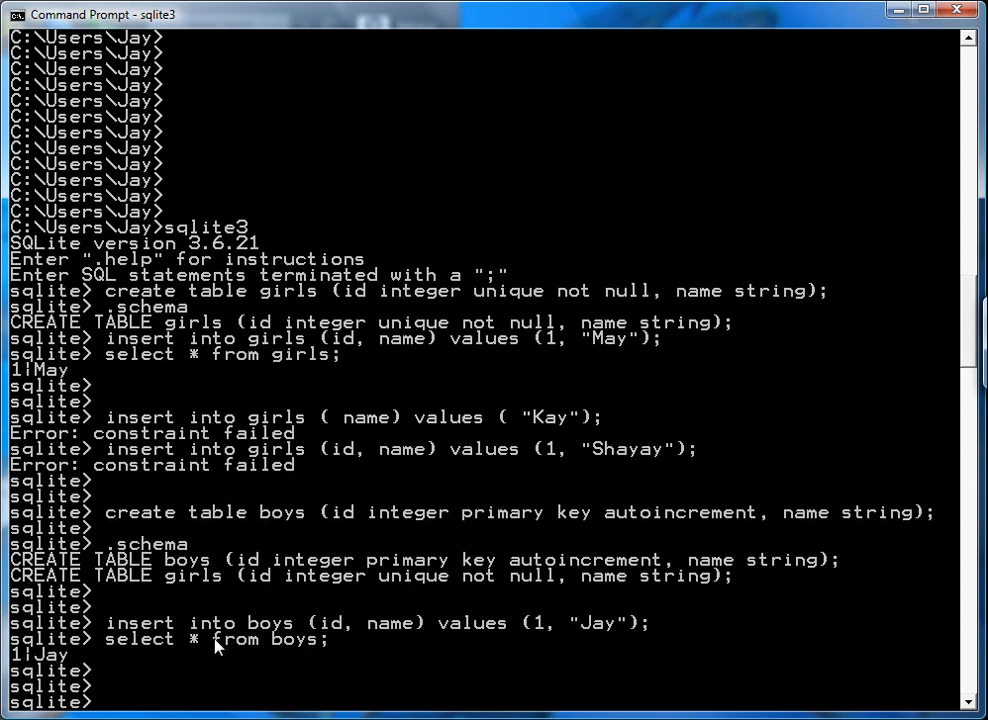
text(select * from boys;)
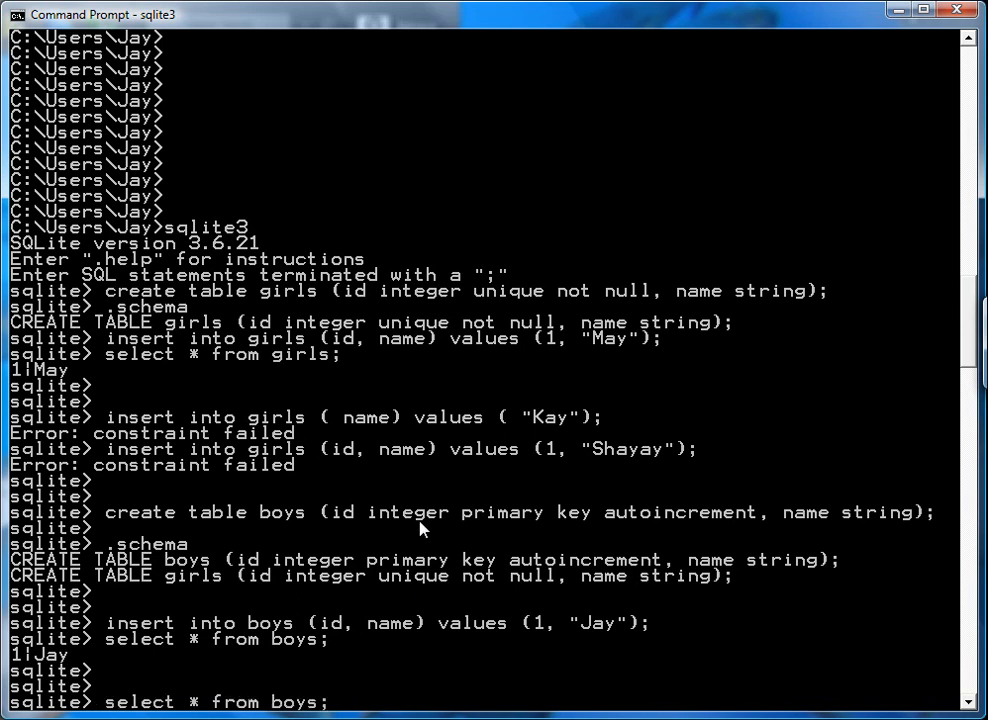
text(insert into boys (id, name) values (1, "Jay");)
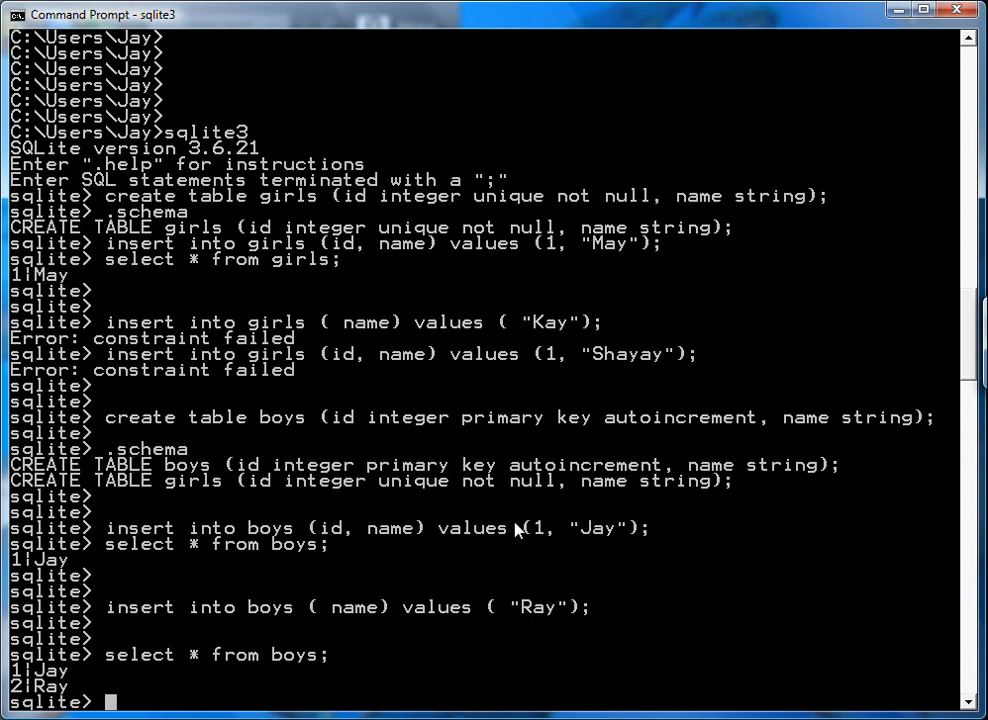
Insert Tray into boys without an id and select to show 1|Jay, 2|Ray, 3|Tray.
text(select * from boys;)
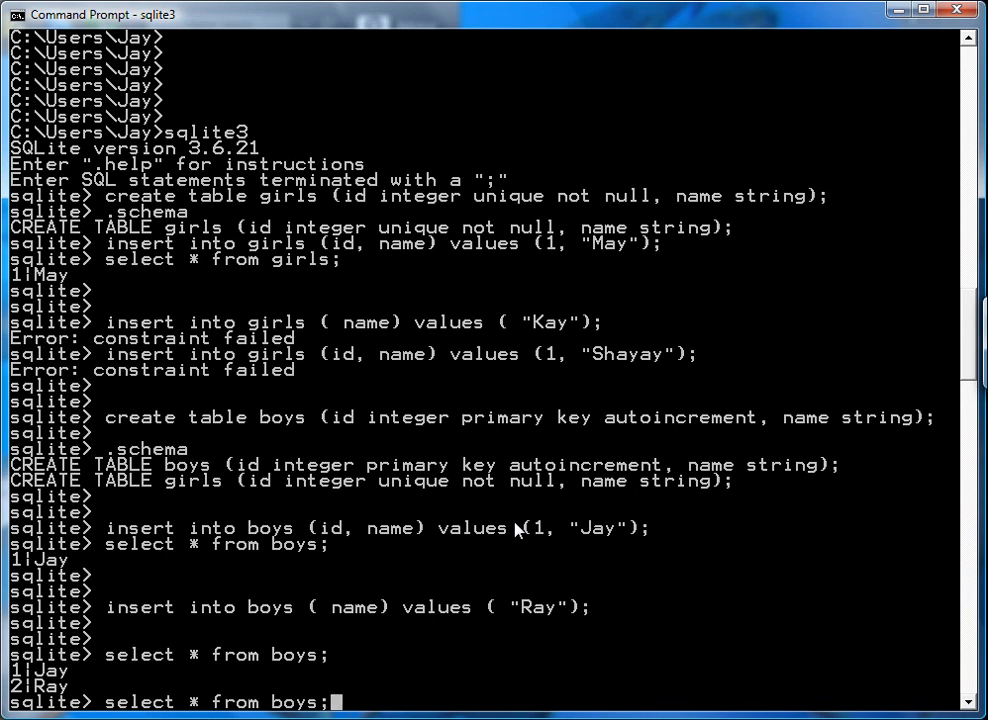
text(insert into boys (id, name) values (1, "Jay");)
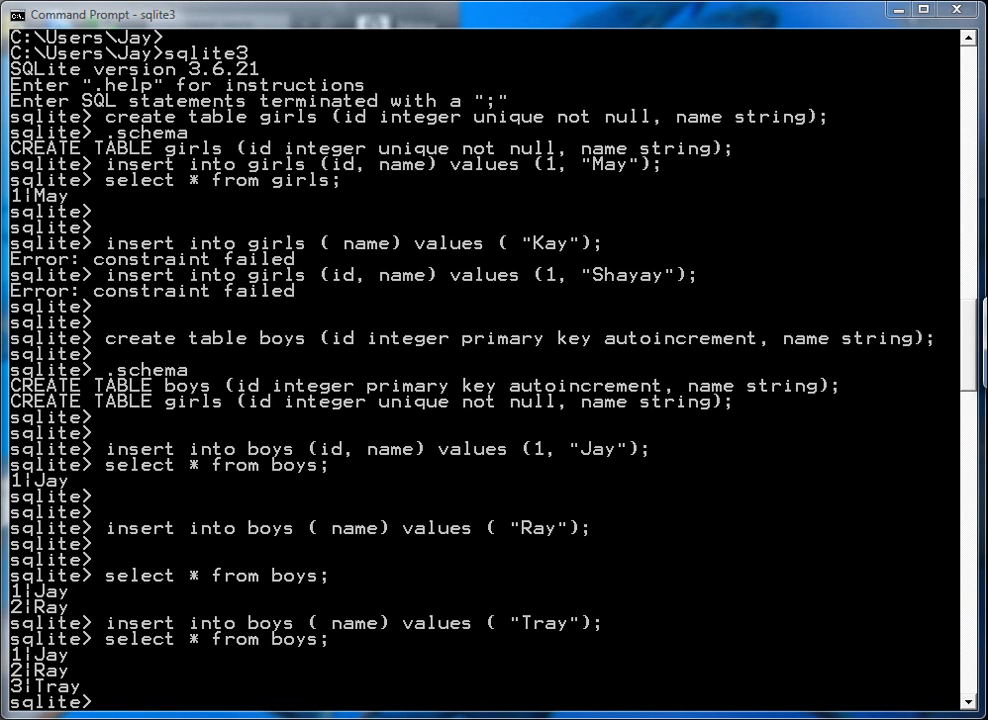
text(sel)
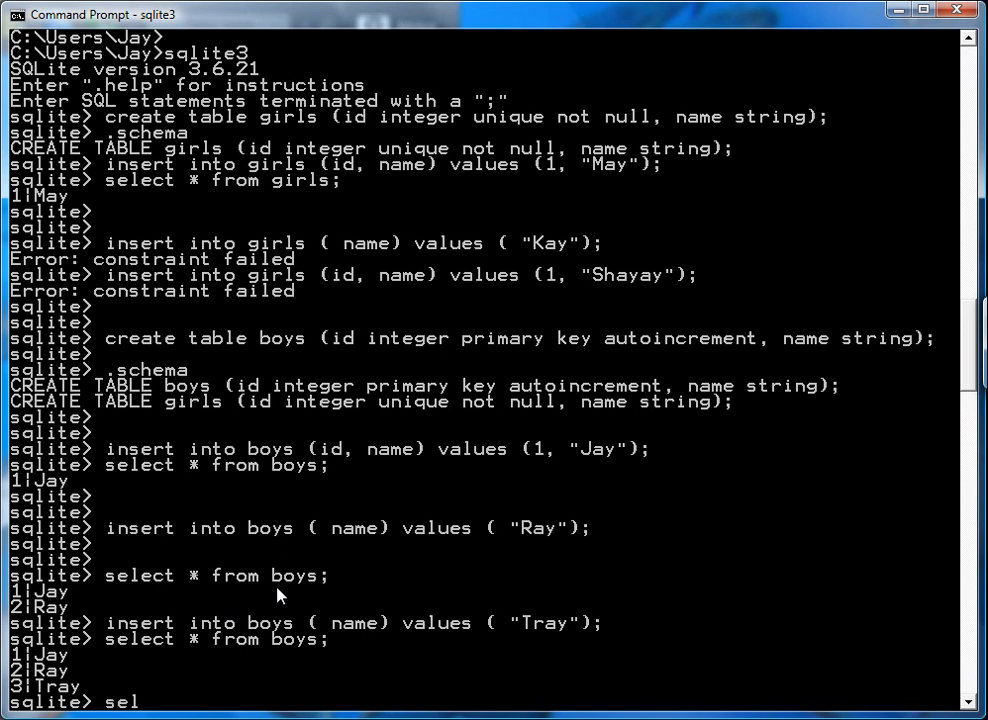
text(rial)
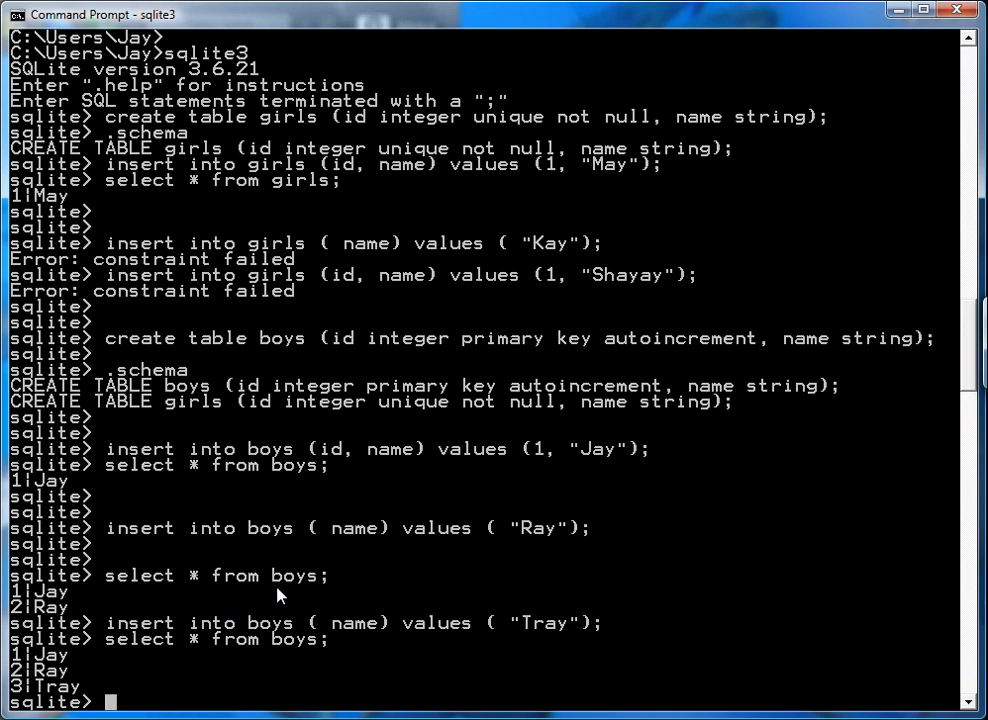
text(m)
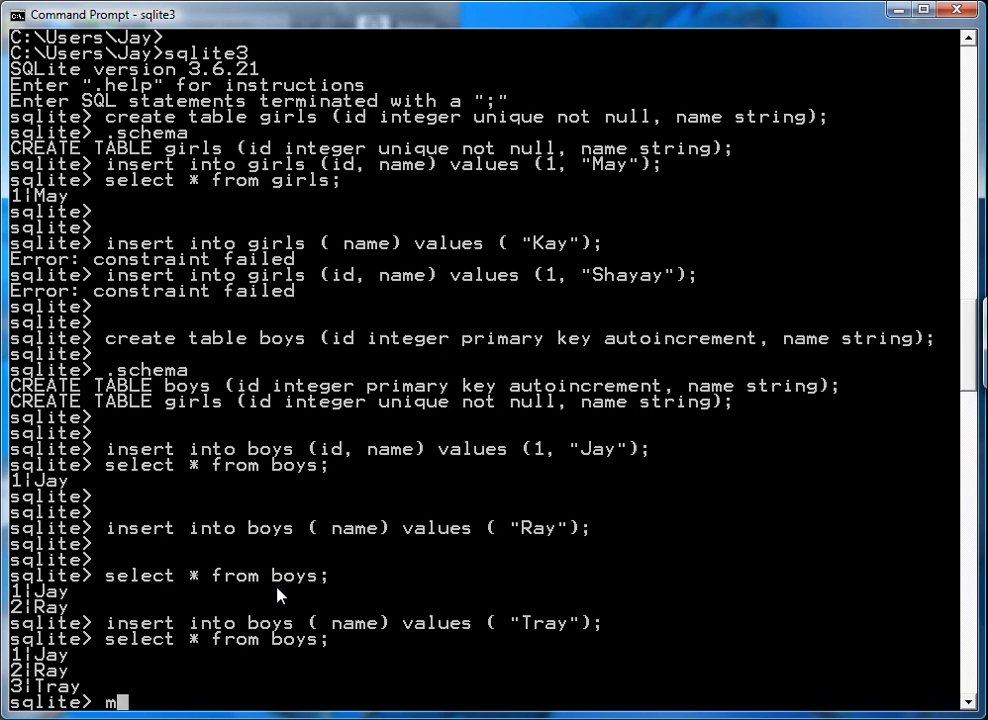
text(ysql -)
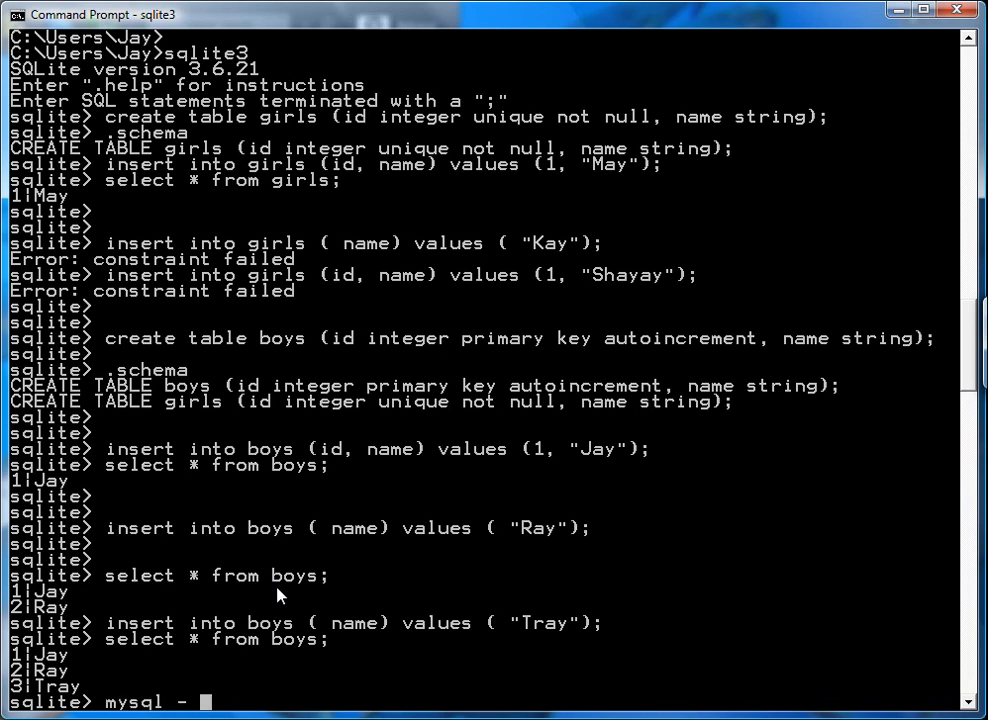
text(au)
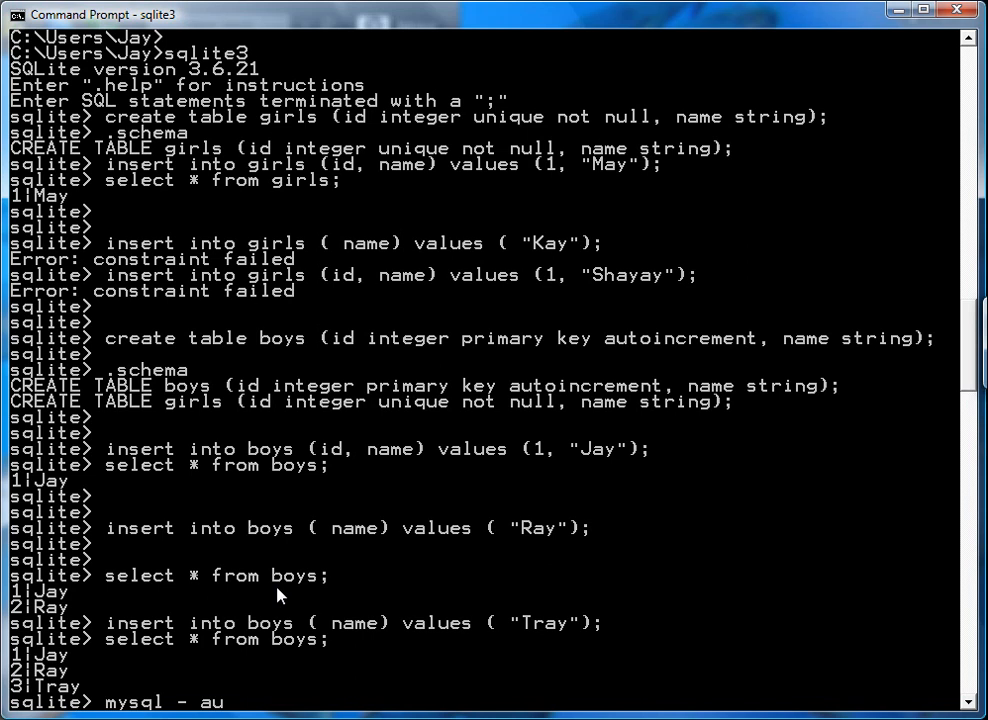
text(to_increme)
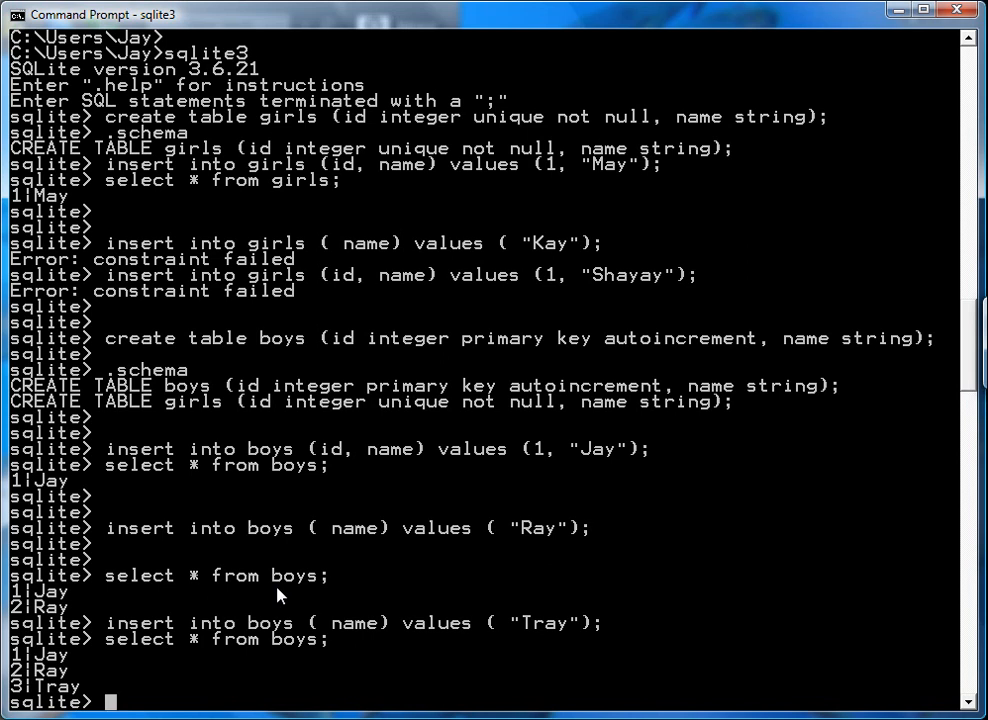
text(sql-se)
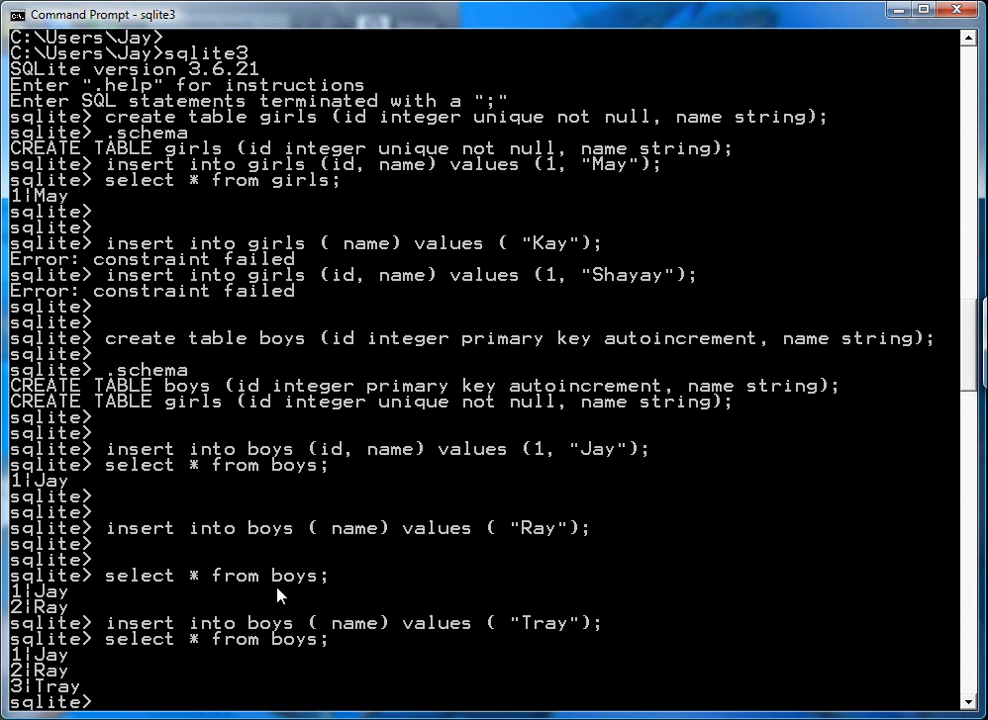
text(in db2)
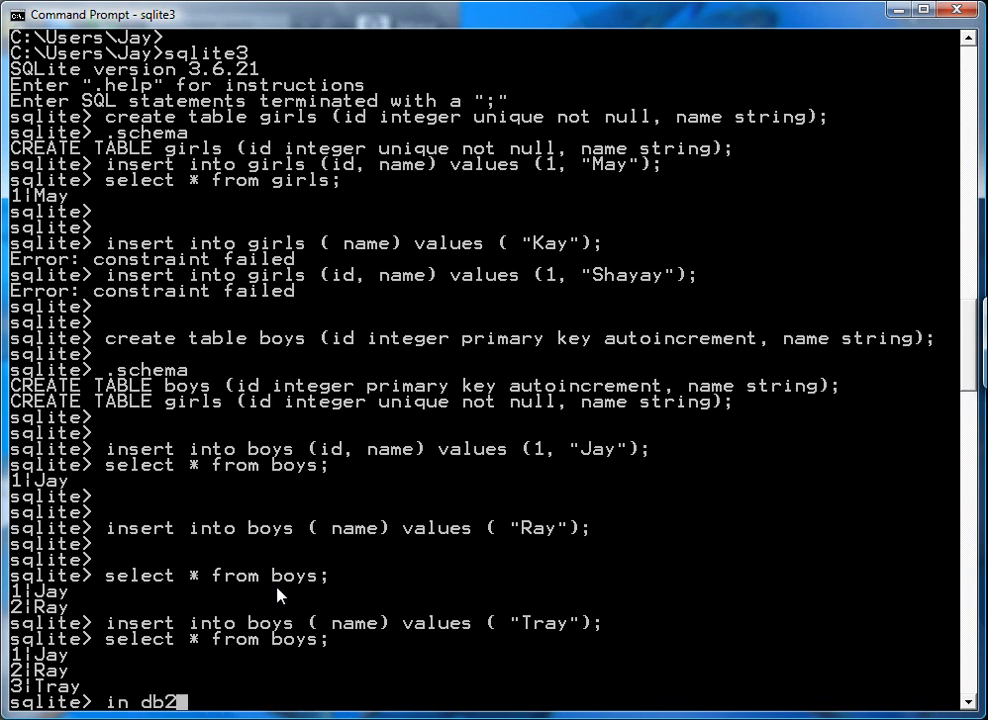
text(- ")
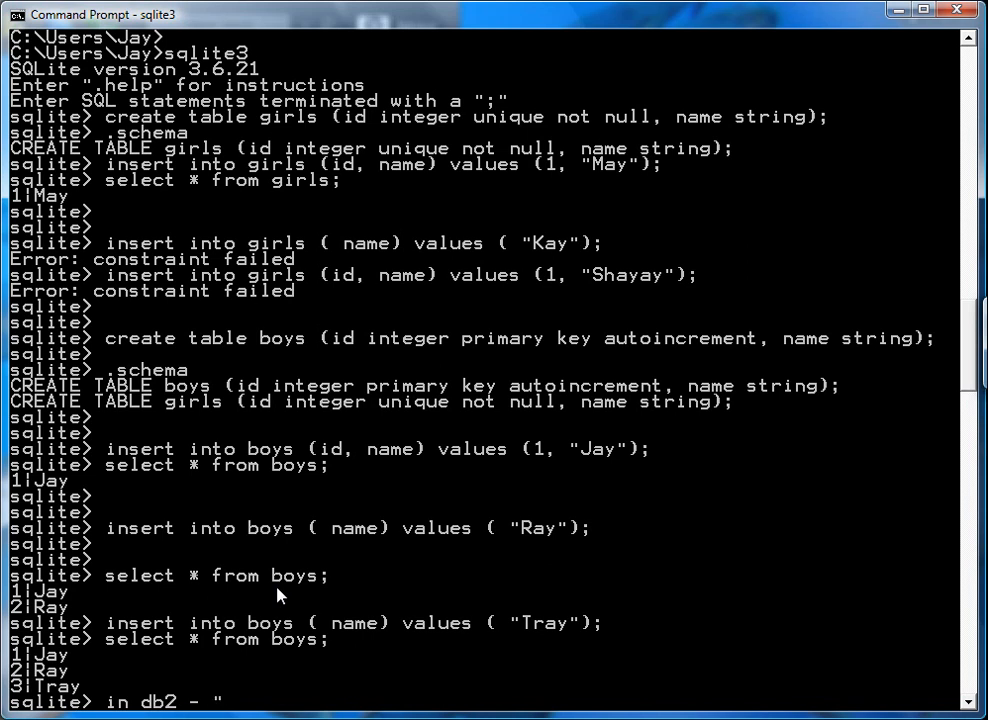
text(generate)
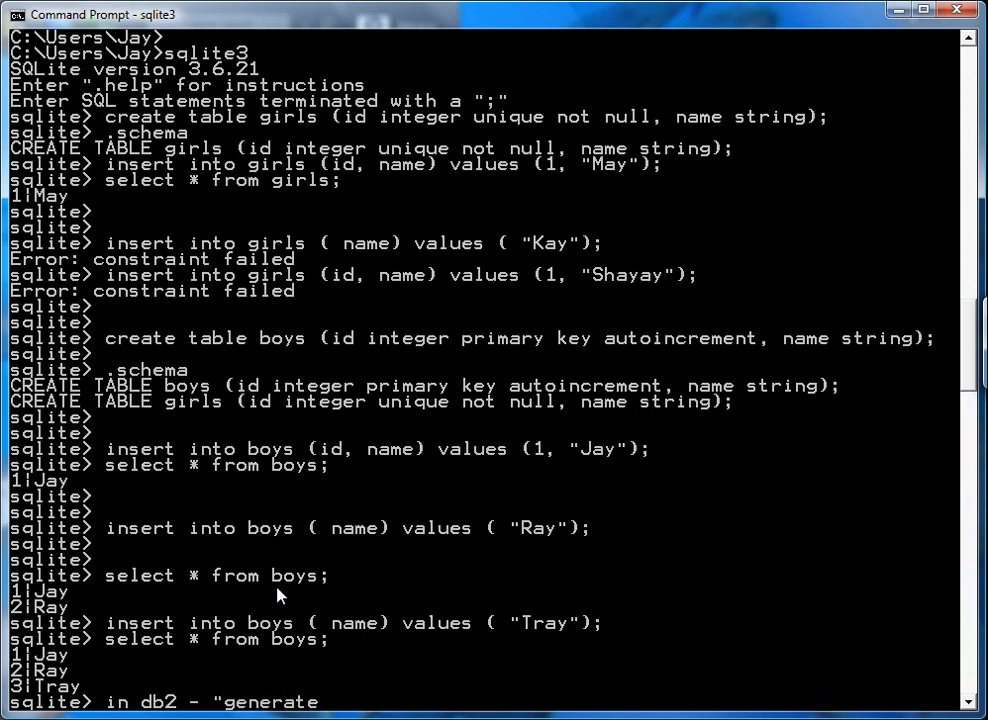
text(lways a)
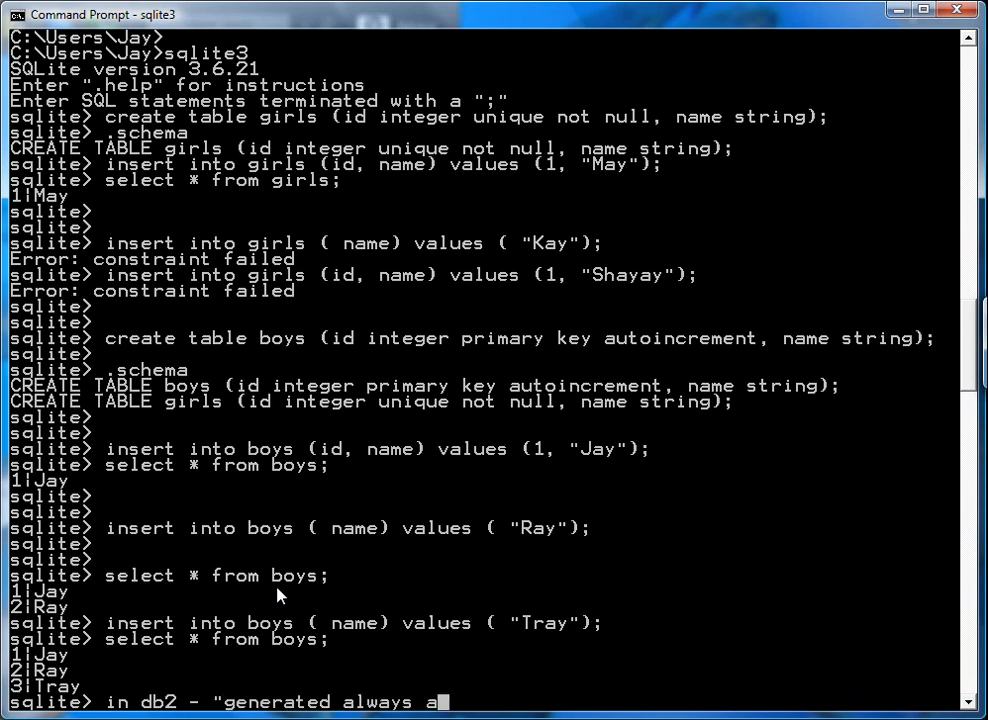
text(s identity")
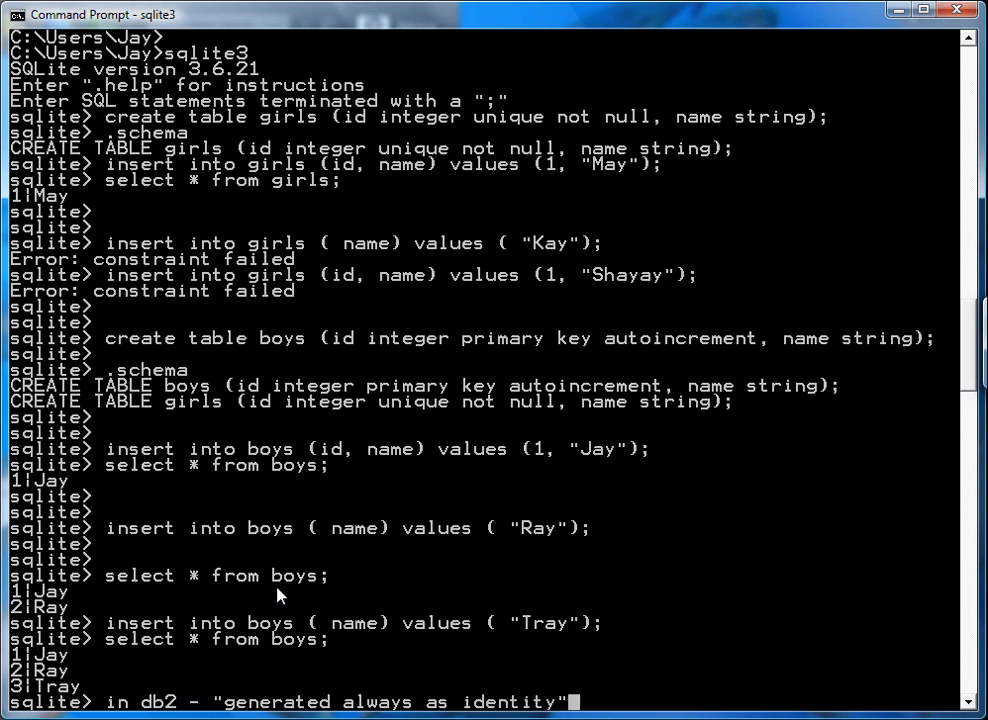
key(backspace)
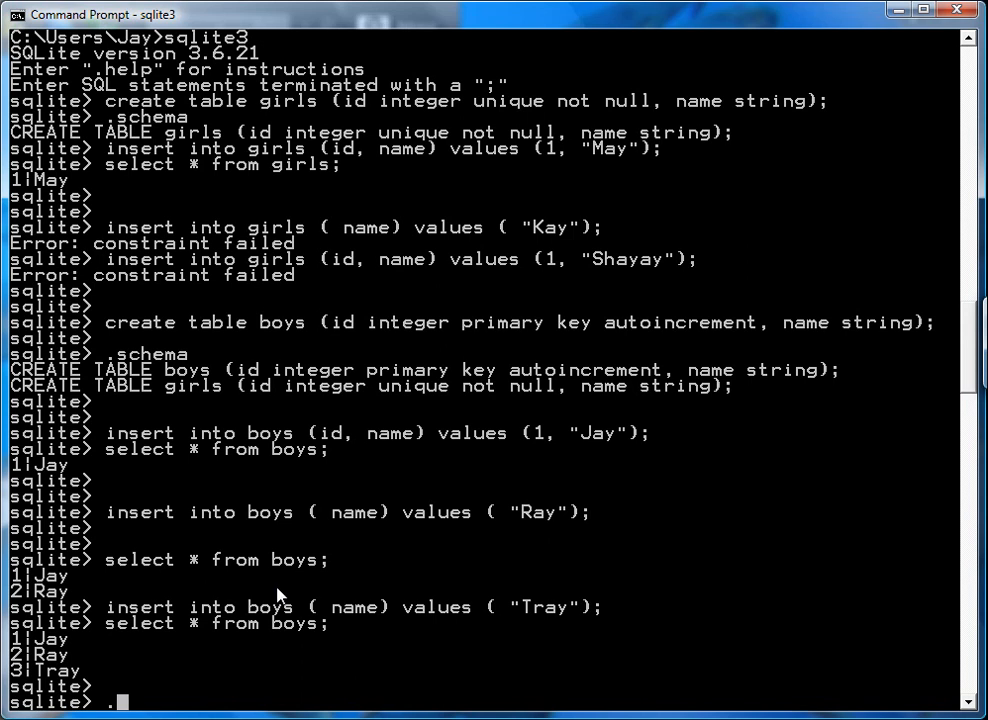
Show .schema sqlite_sequence and select its rows revealing boys|3, then re-list boys.
text(.schema)
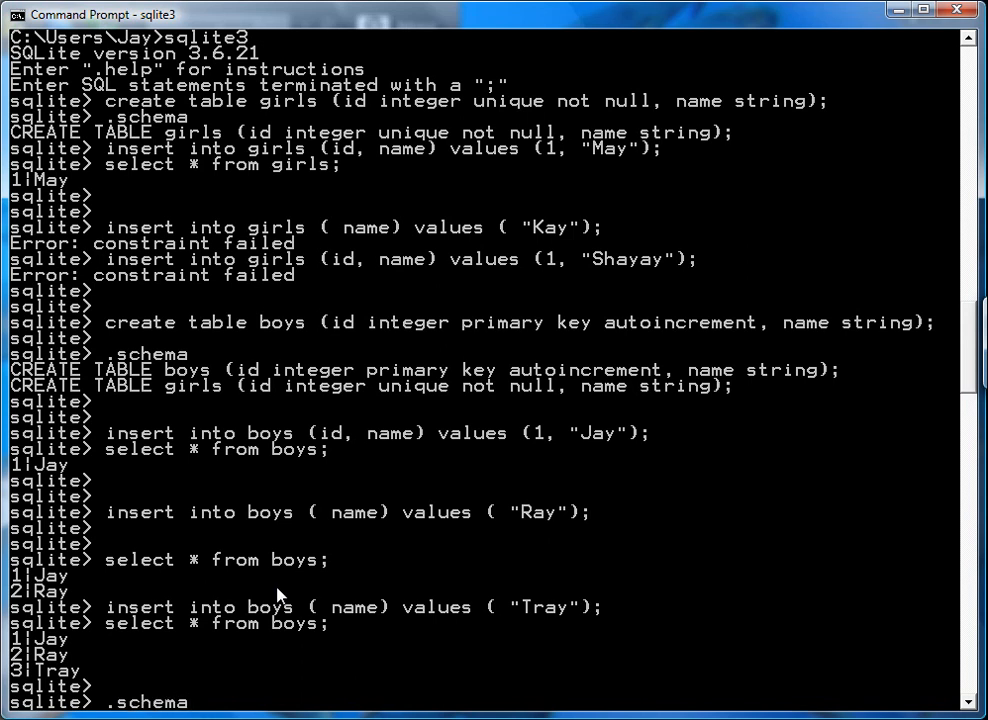
text(sqlite_sequence)
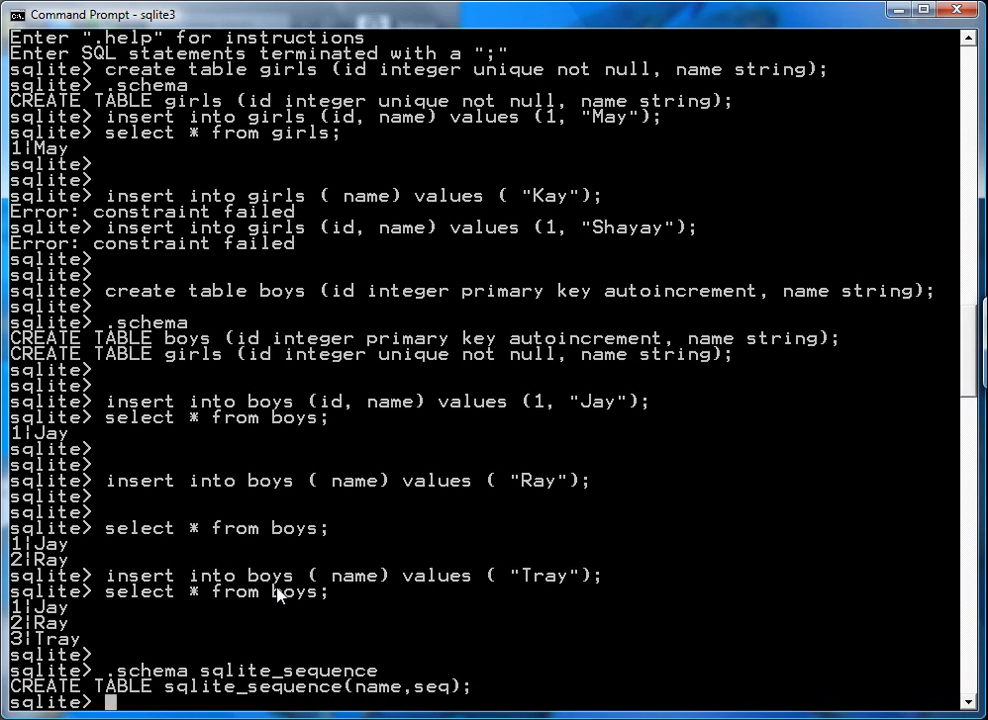
mouse_move(364, 690)
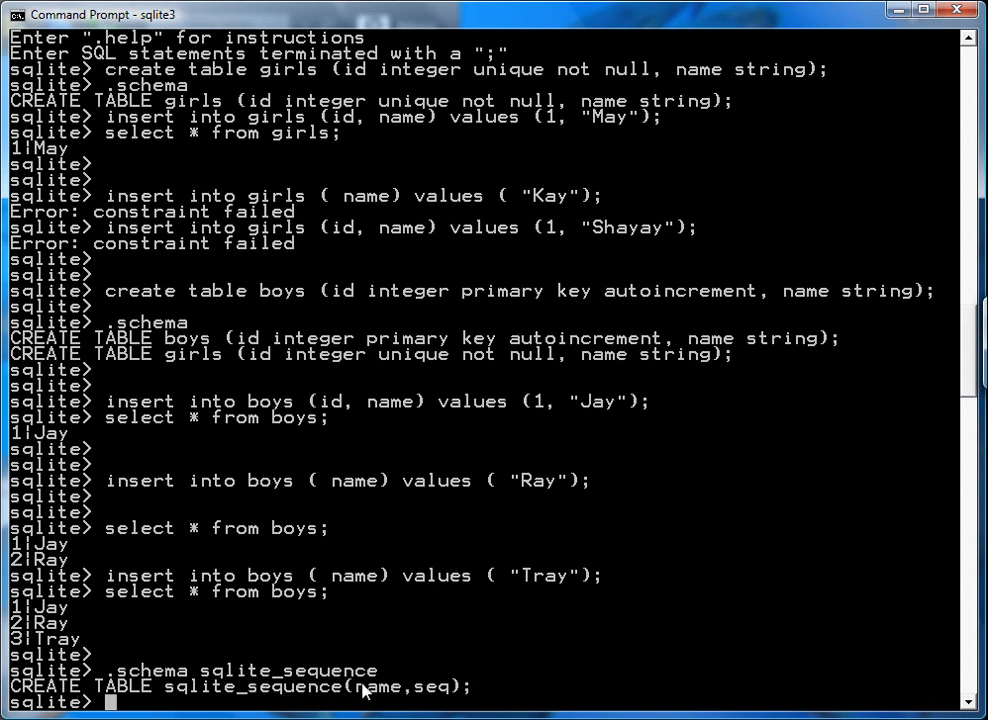
mouse_move(644, 560)
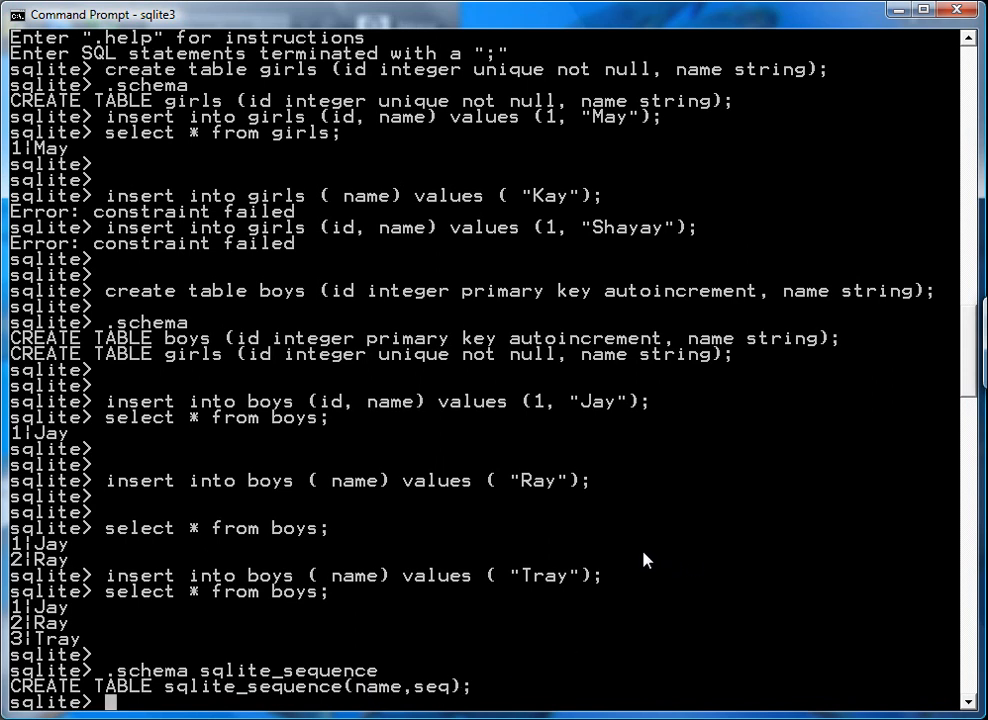
text(select *)
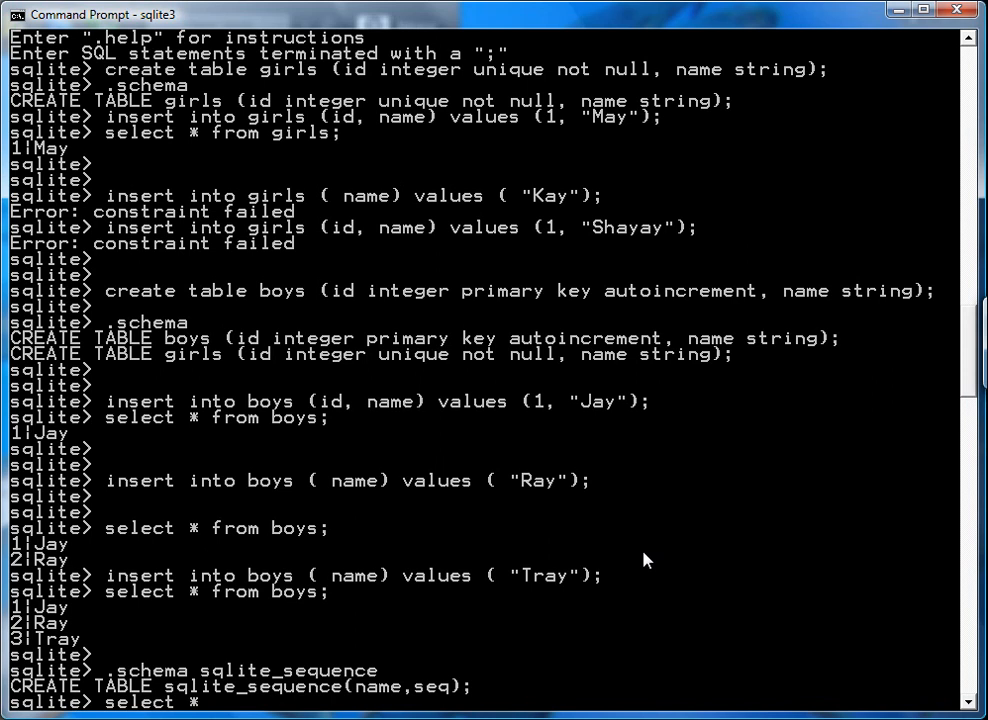
text(from sql)
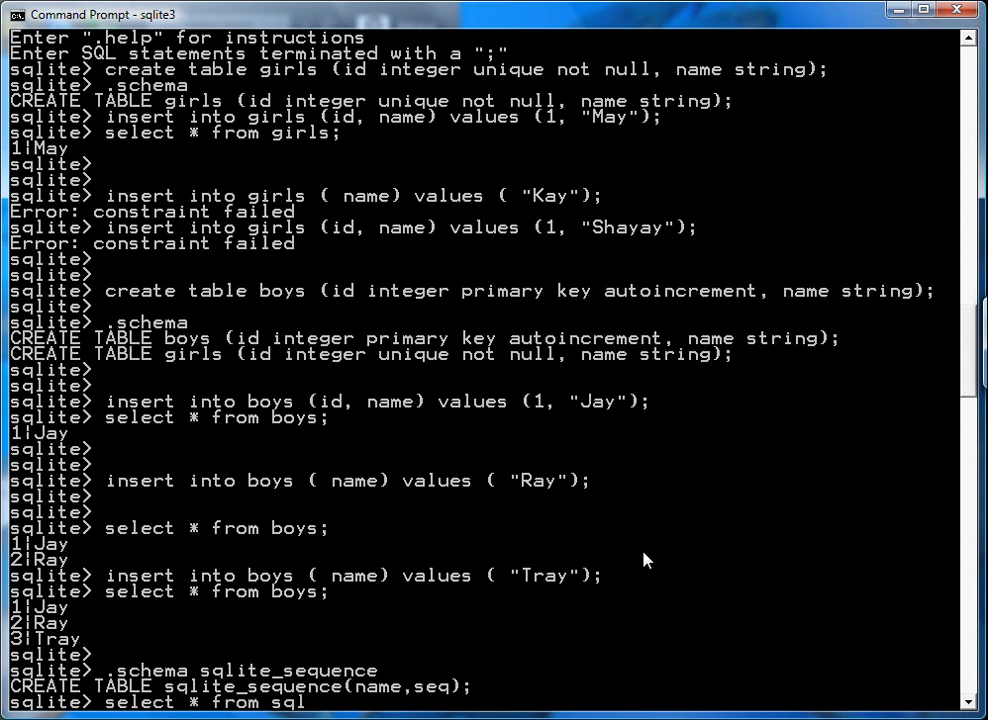
text(ite_sequen)
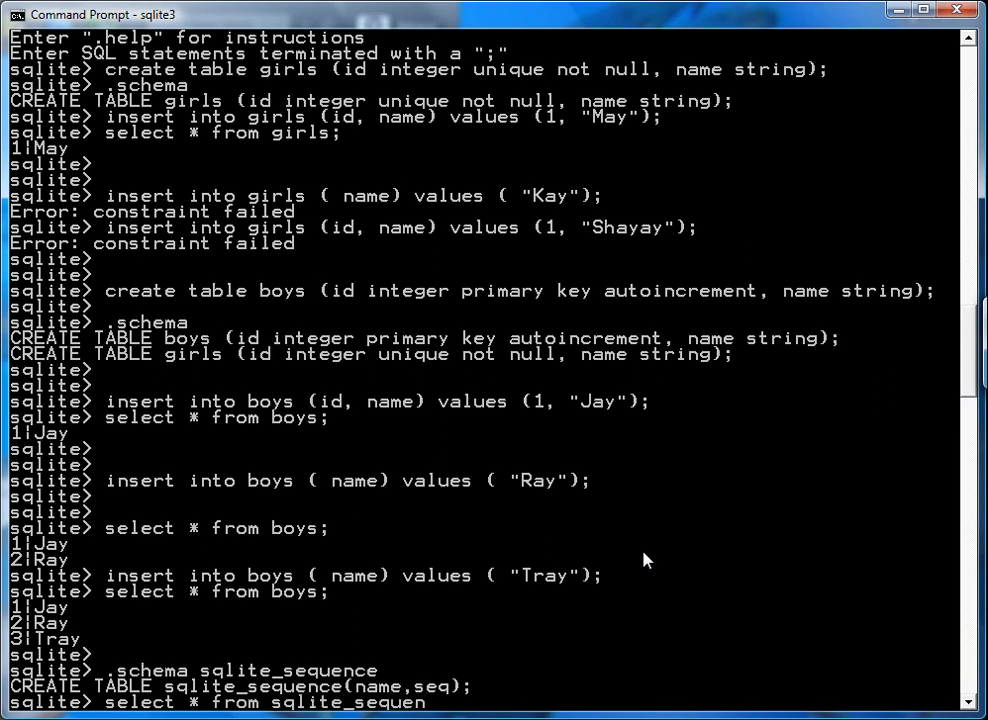
key(enter)
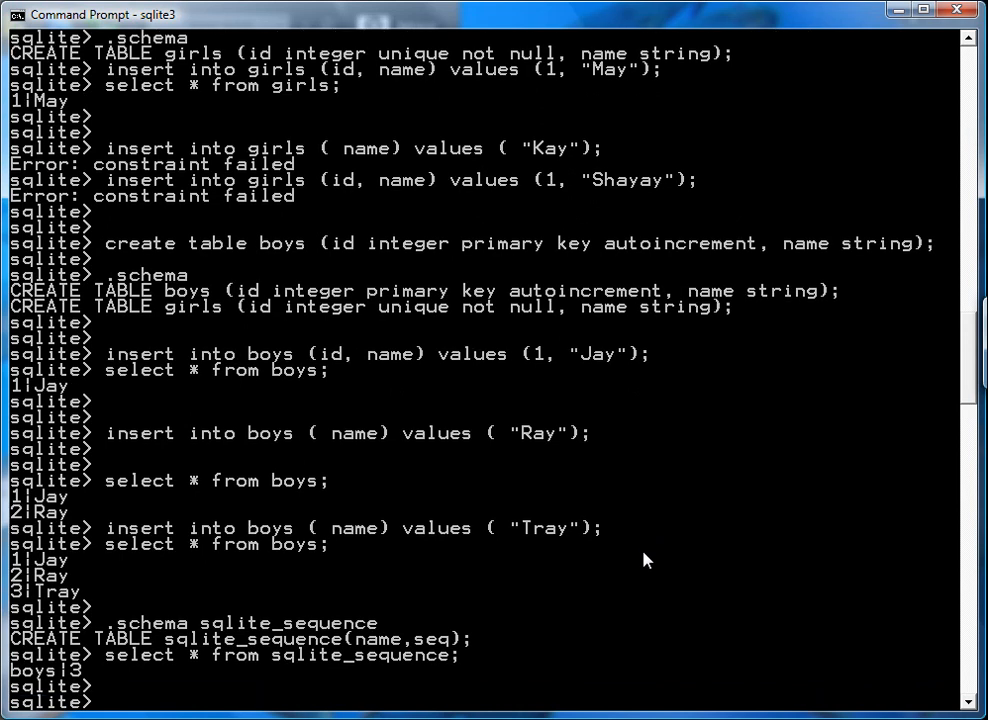
mouse_move(268, 576)
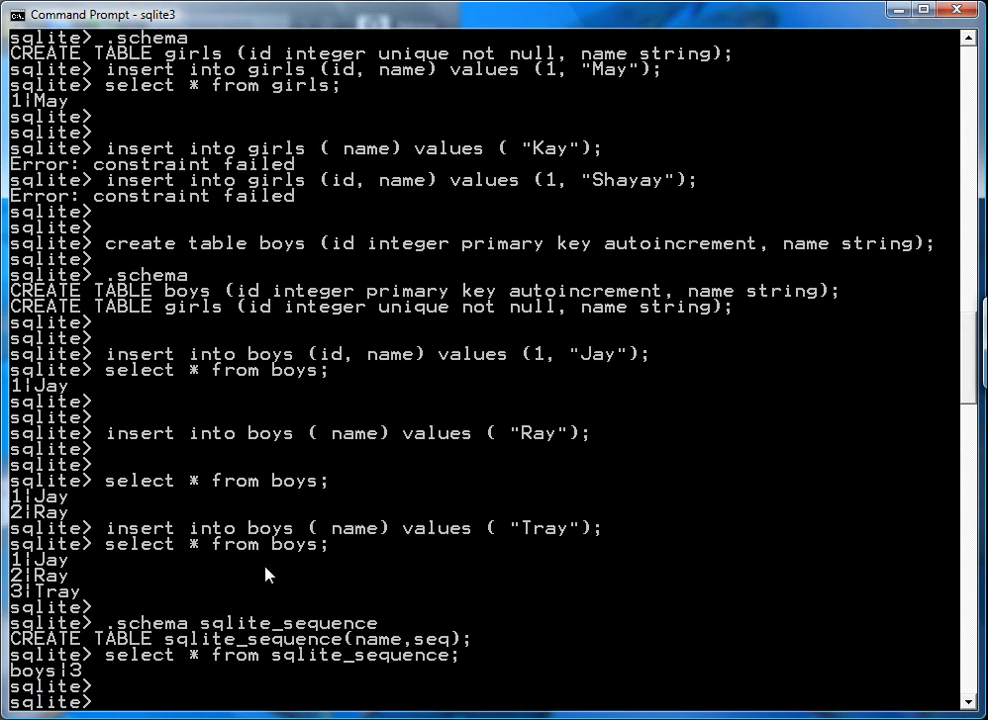
text(select * from boys;)
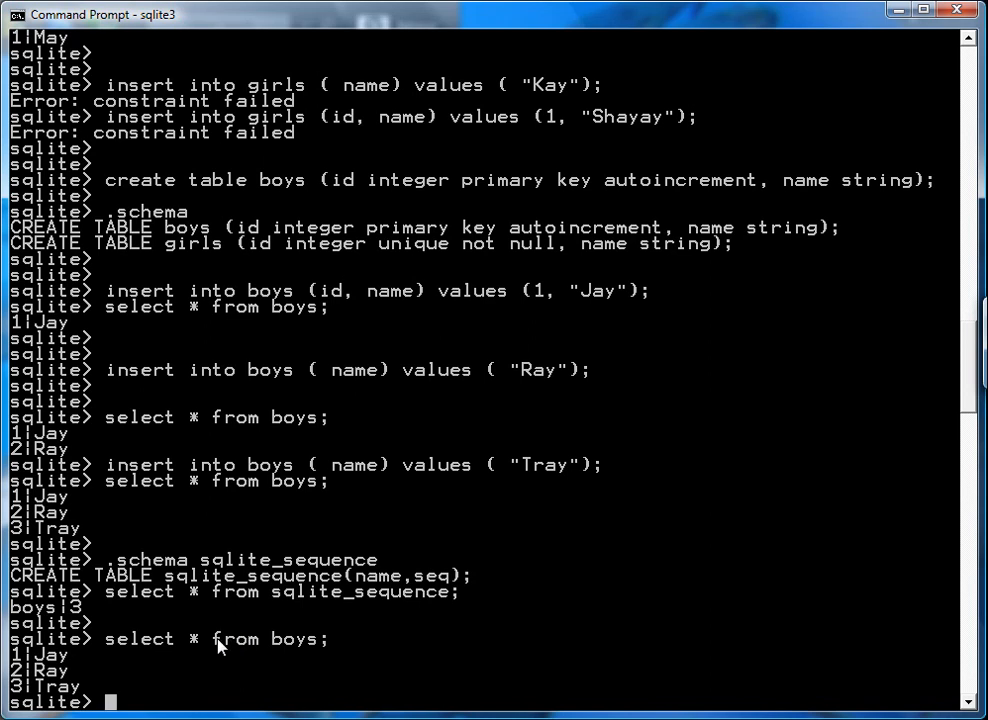
Insert Mahalingam into boys without an id and select to show him with id 4.
text(i)
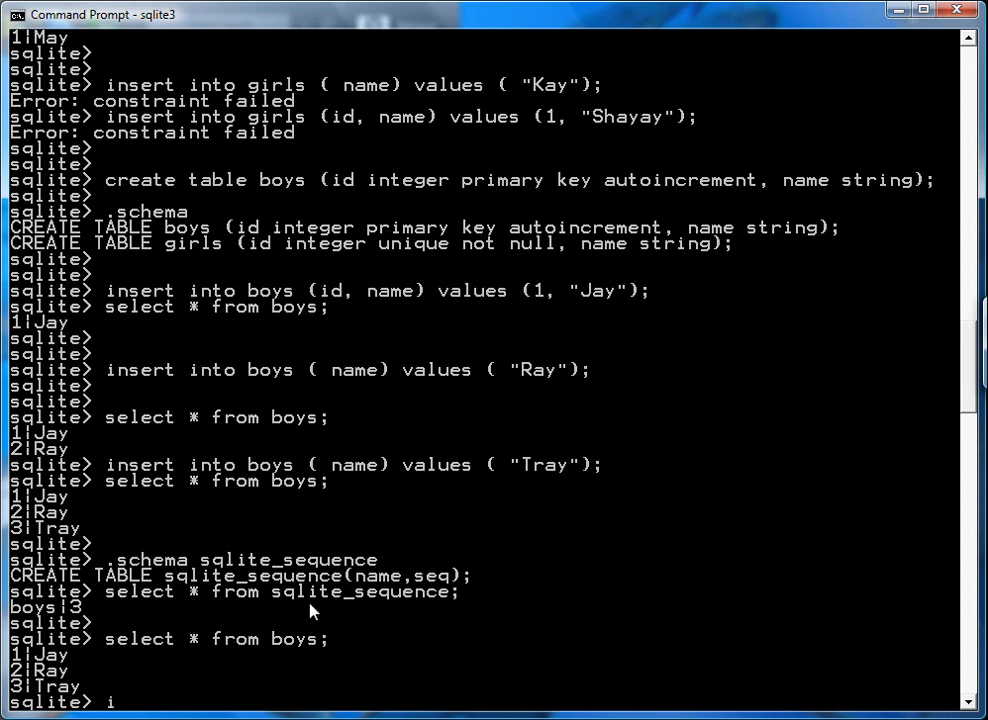
text(nsert into boys)
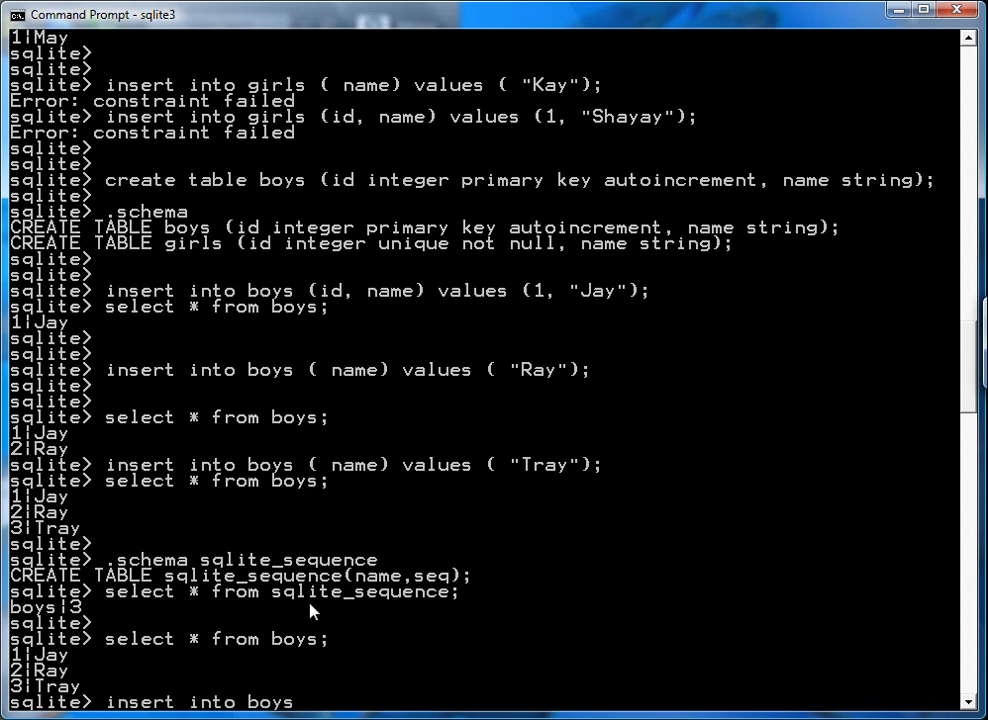
text((name) values ("Mahalingam");)
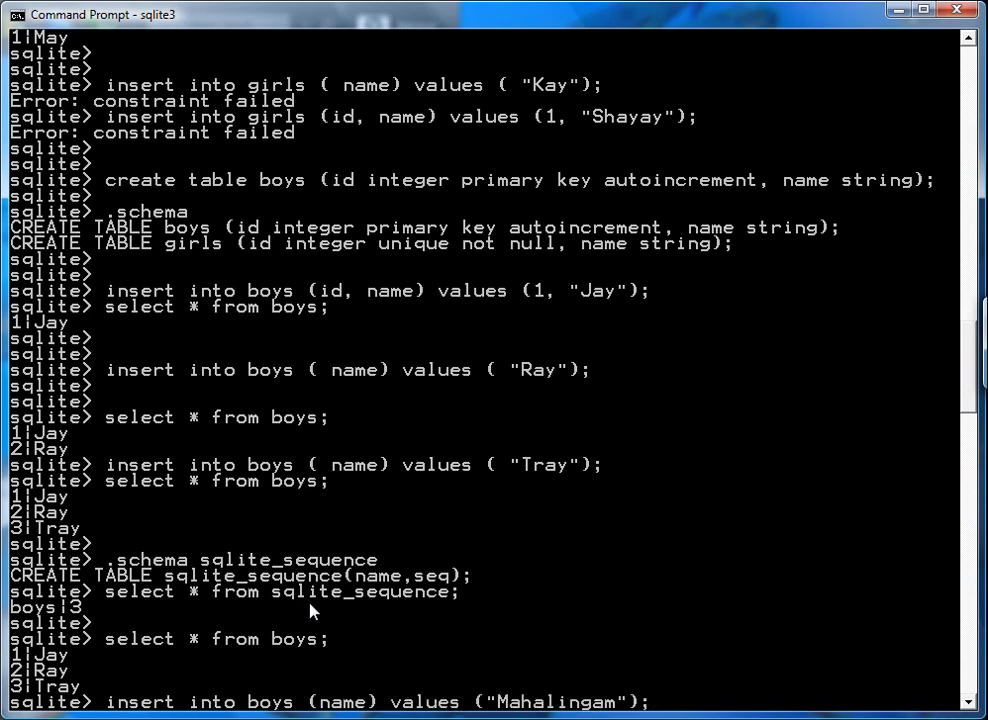
scroll(down, 3)
text(select * from boys;)
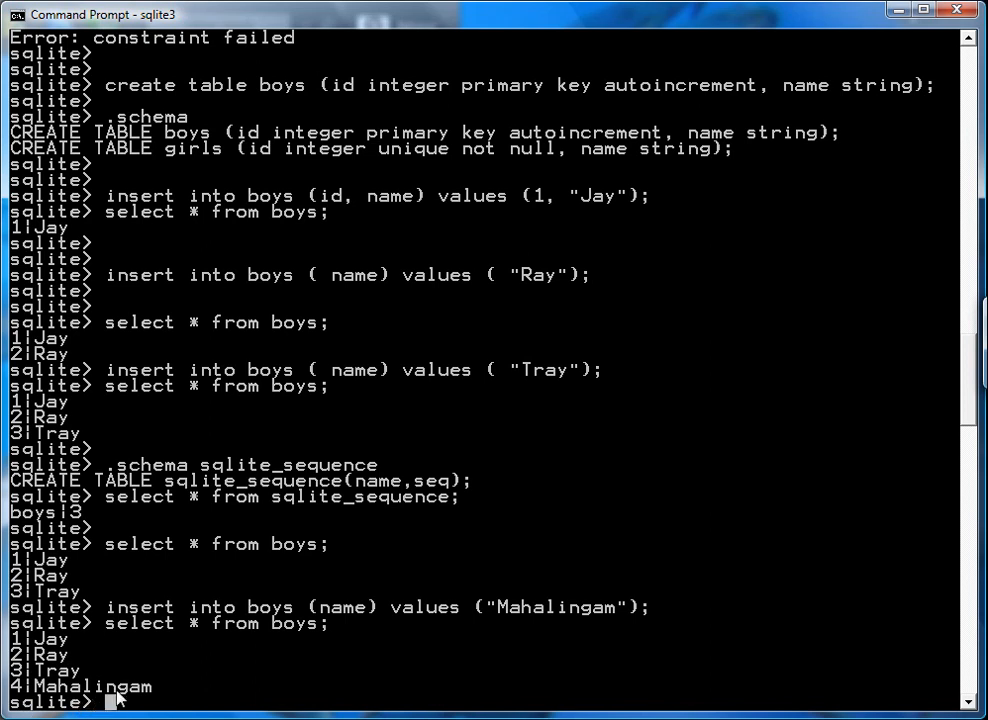
mouse_move(344, 572)
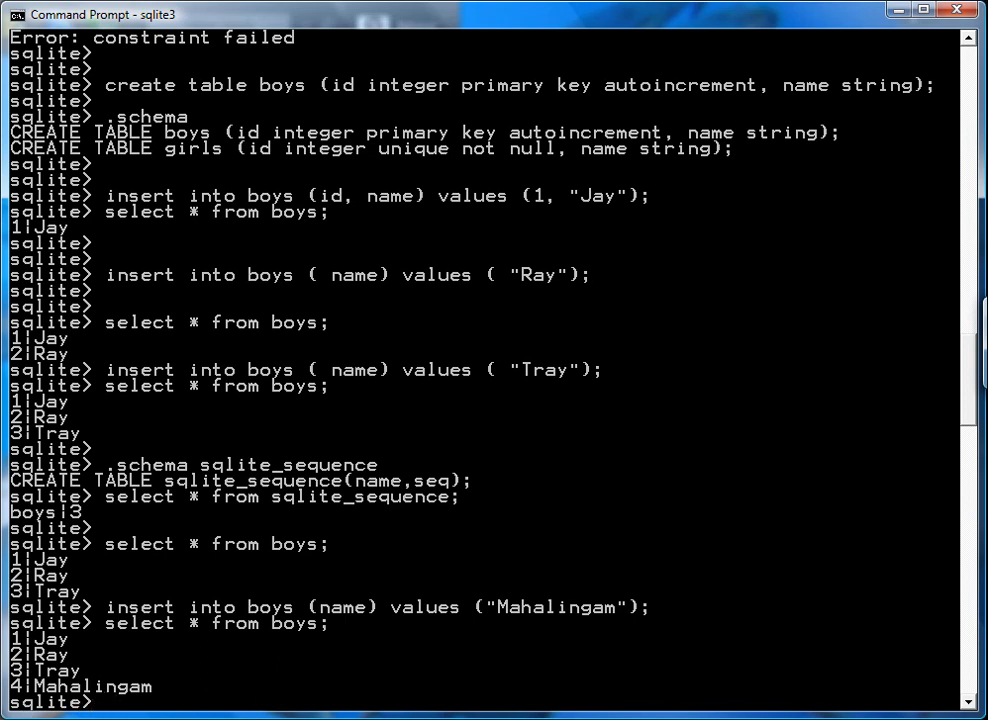
mouse_move(368, 590)
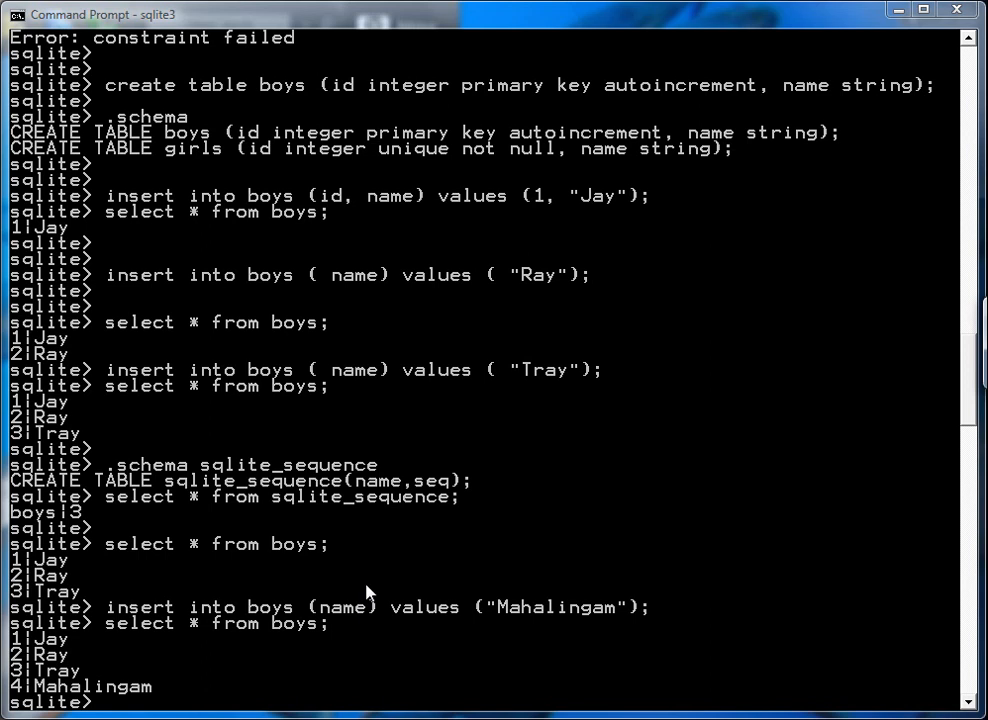
Run a first, mistyped update of sqlite_sequence seq for boys, leaving it at 4.
text(update)
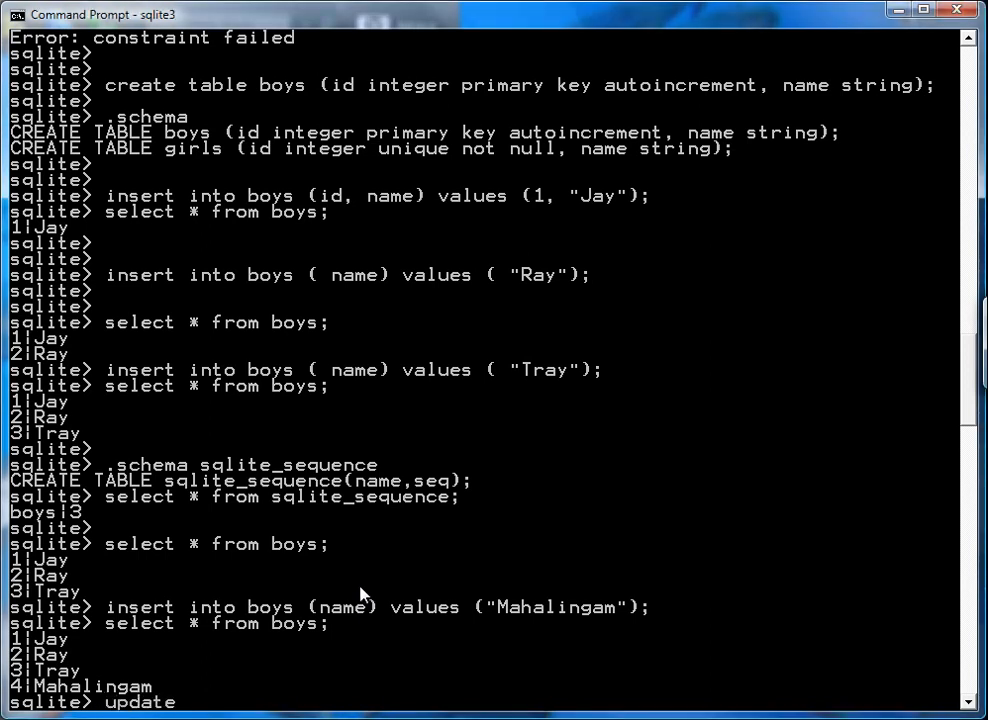
text(sqlite_s)
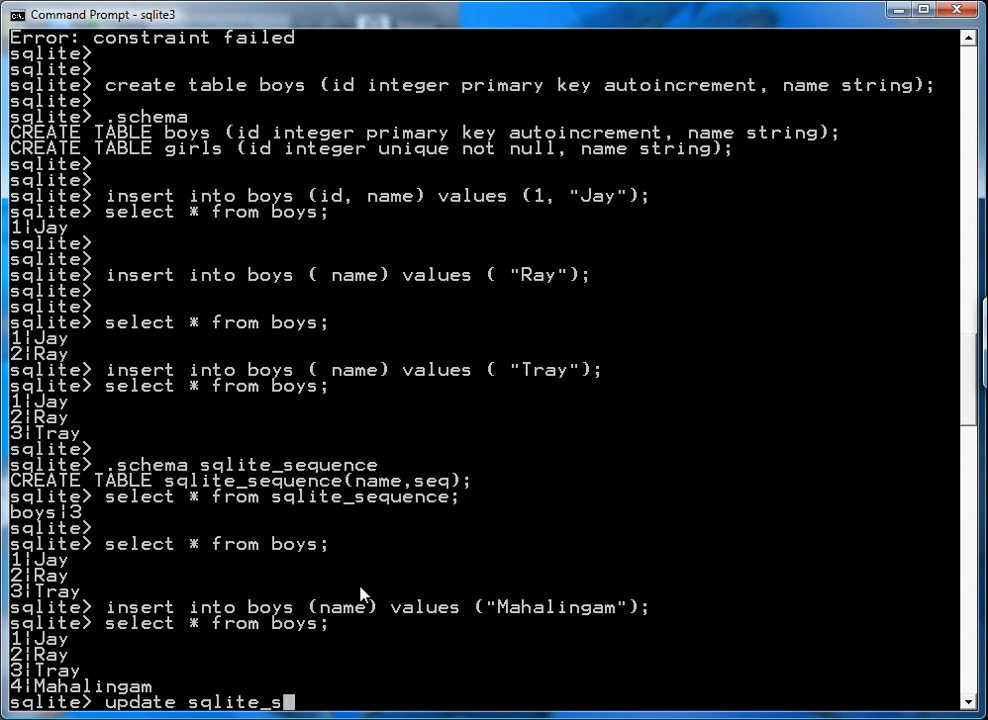
text(equence)
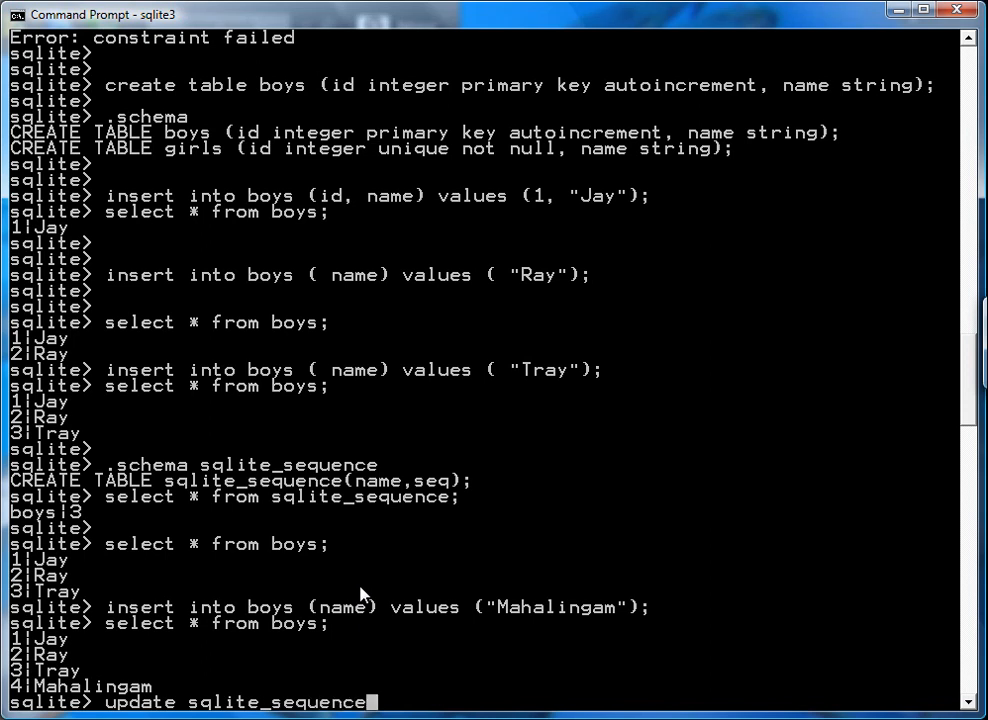
text(set seq)
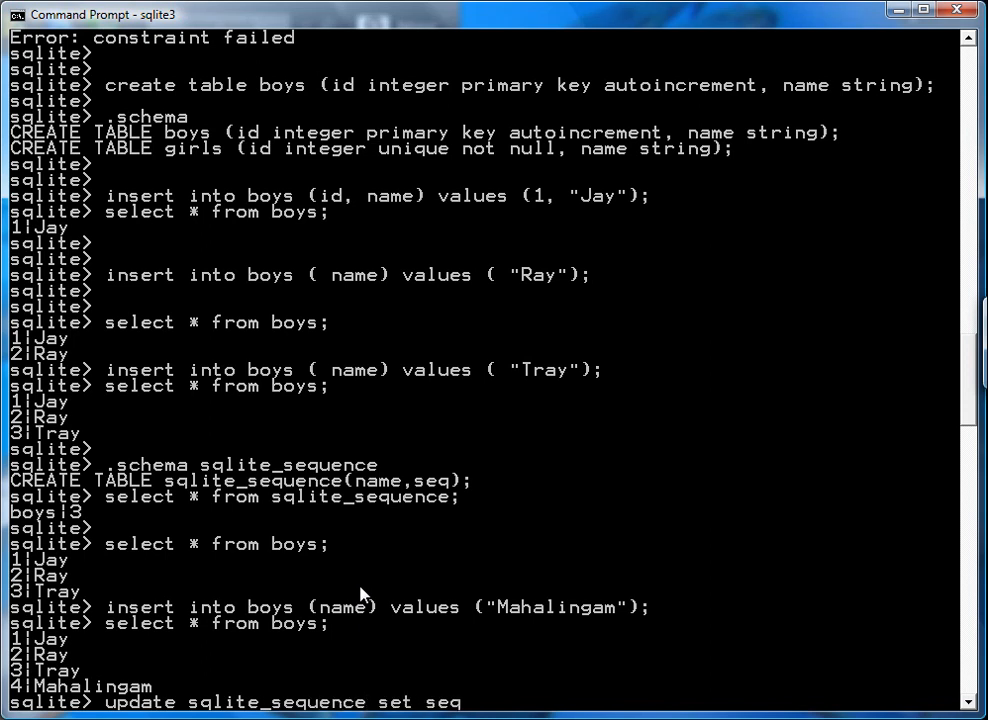
text(=242 where name=")
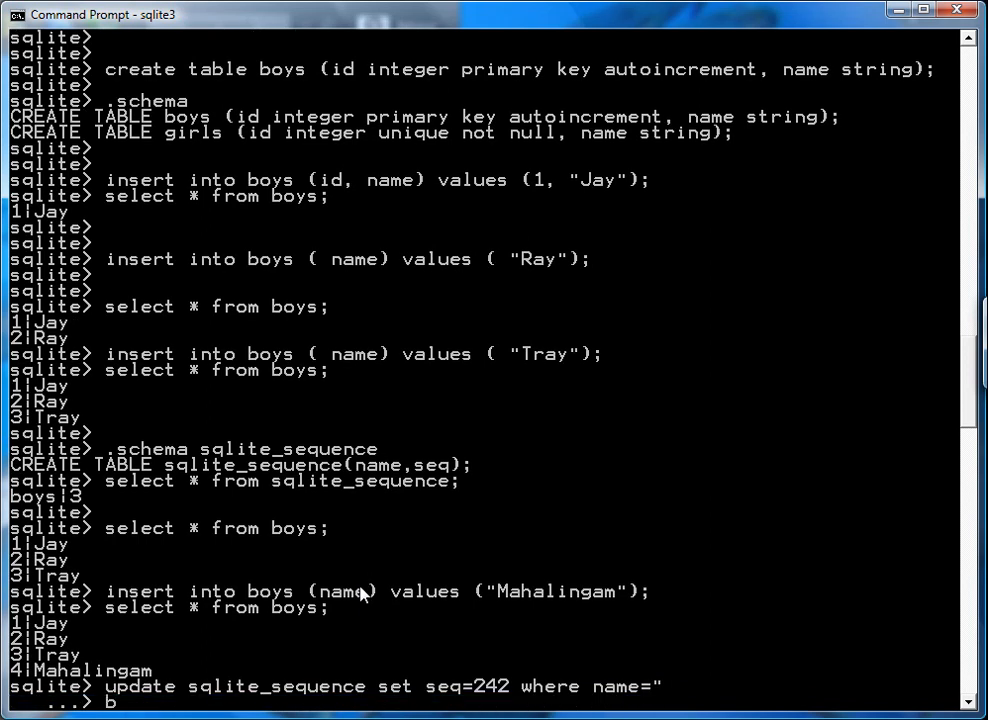
text(boys";)
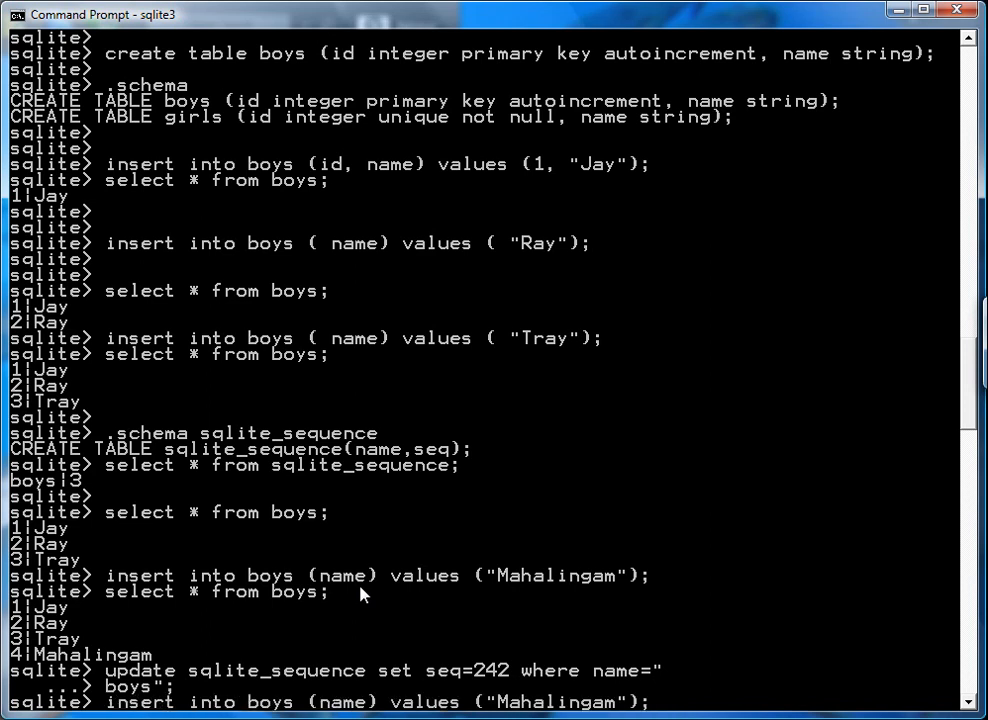
key(Return)
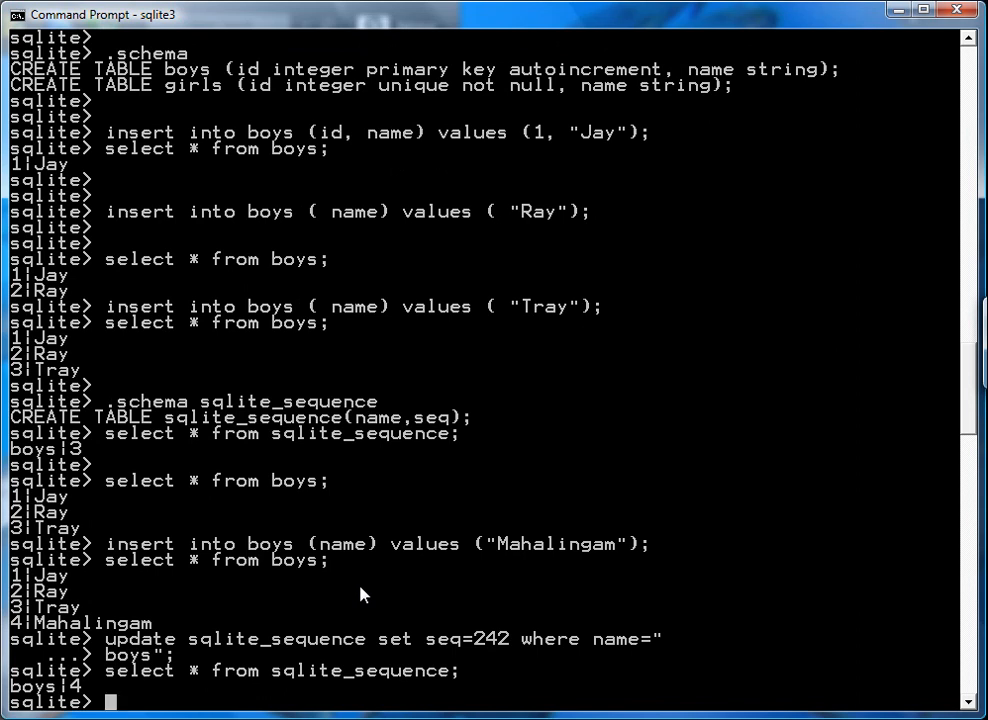
Update sqlite_sequence set seq=242 where name="boys" and select to confirm boys|242.
text(select * from sqlite_sequence;)
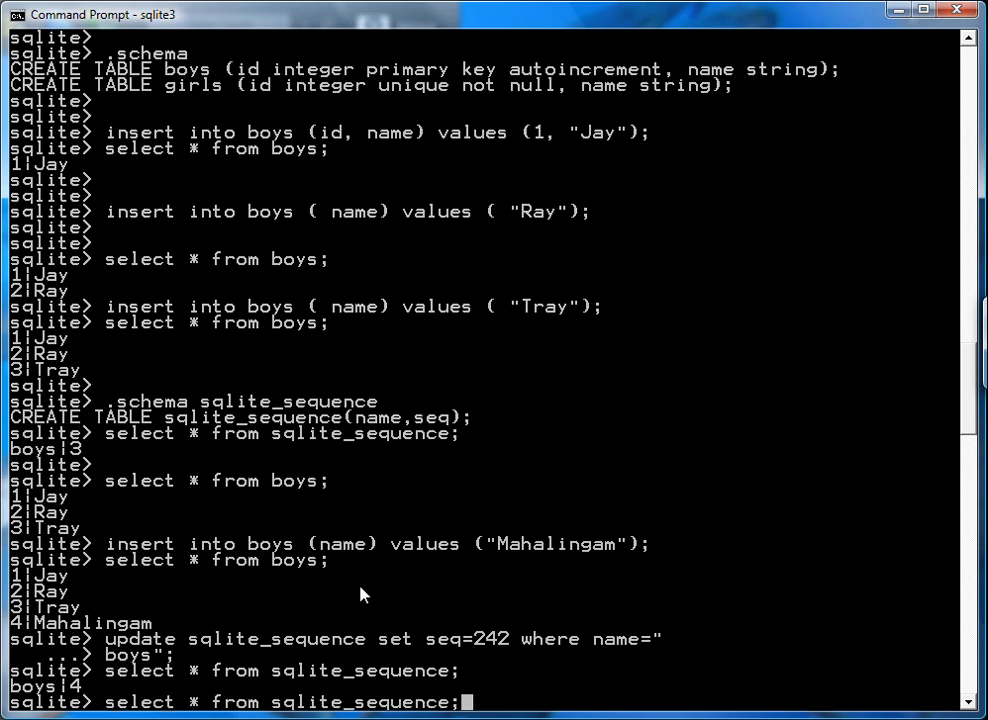
text(insert into boys ( name) values ( "Ray");)
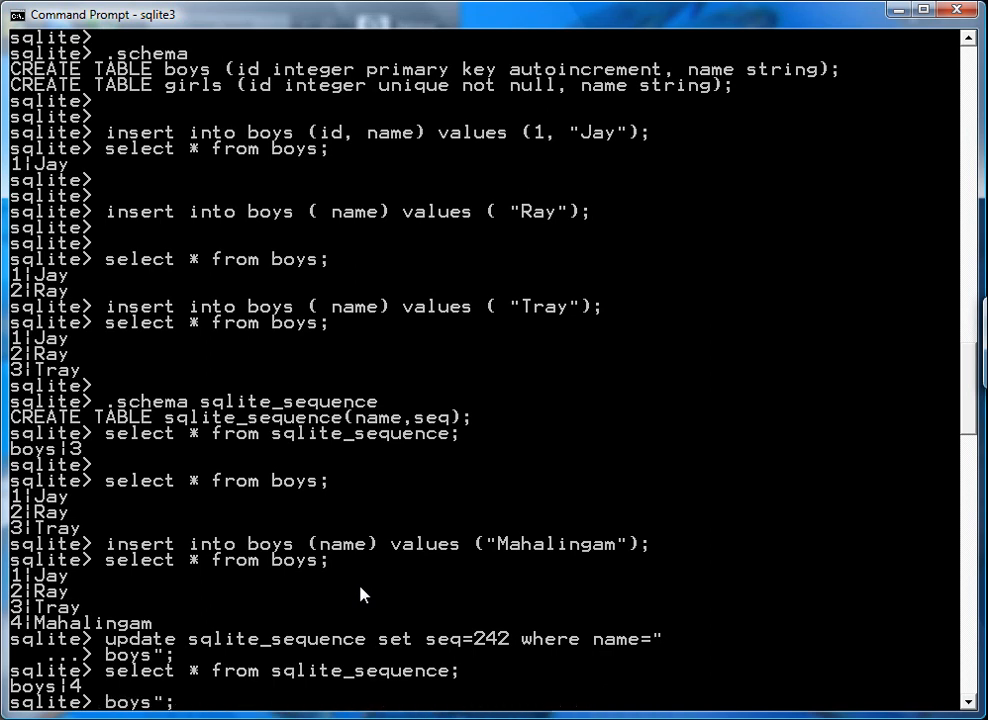
text(update sqlite_sequence set seq=242 where name=")
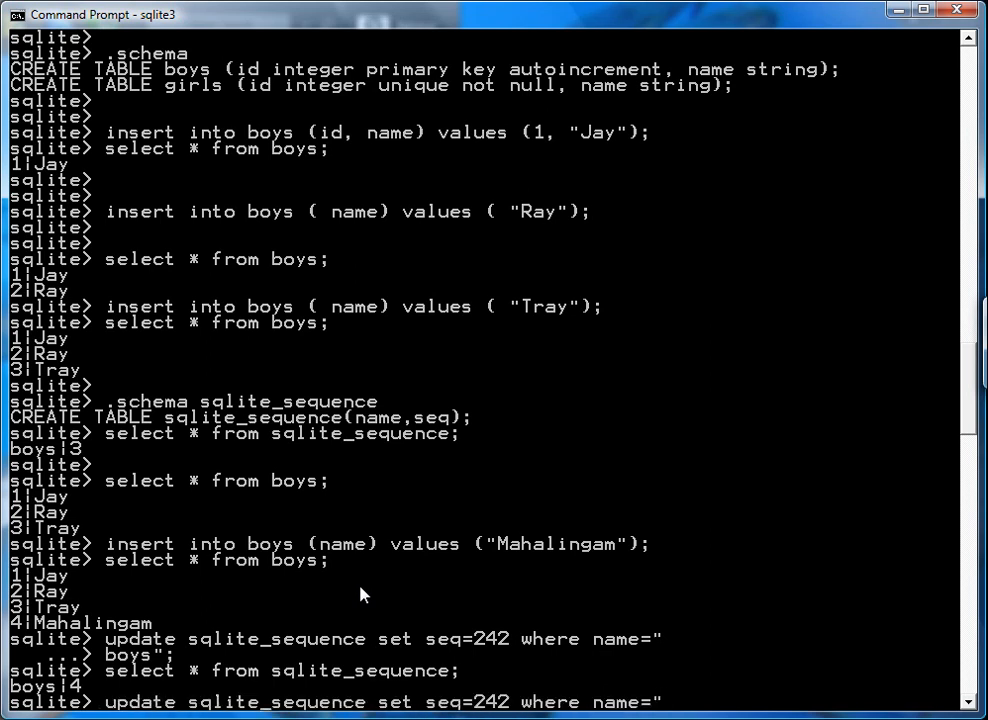
text(boys";)
text(select * from sqlite_sequence;)
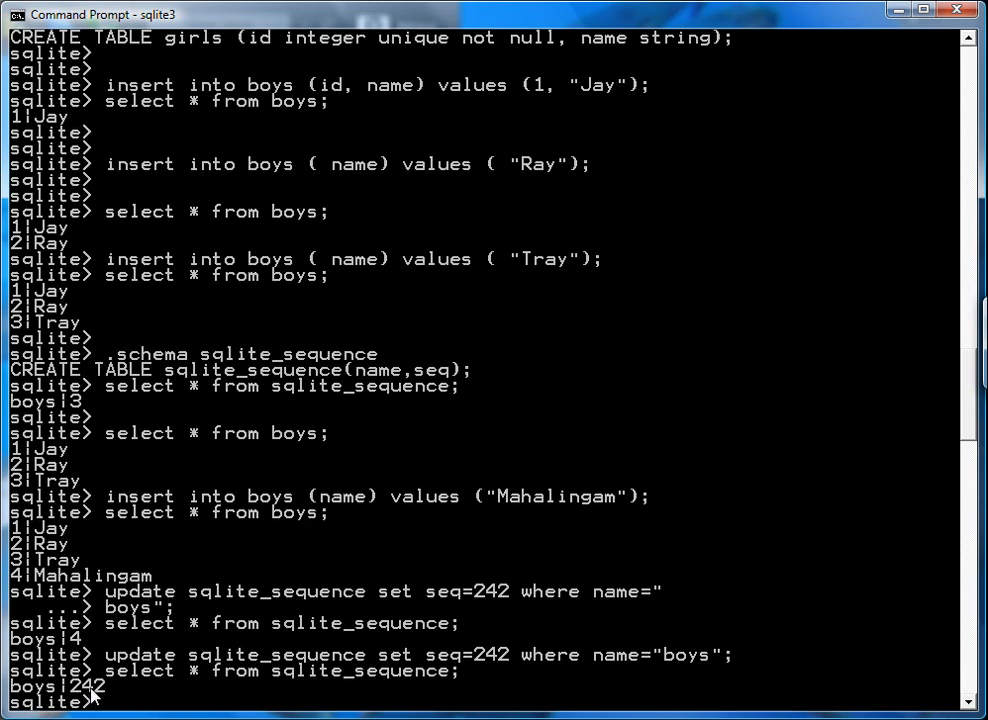
mouse_move(420, 584)
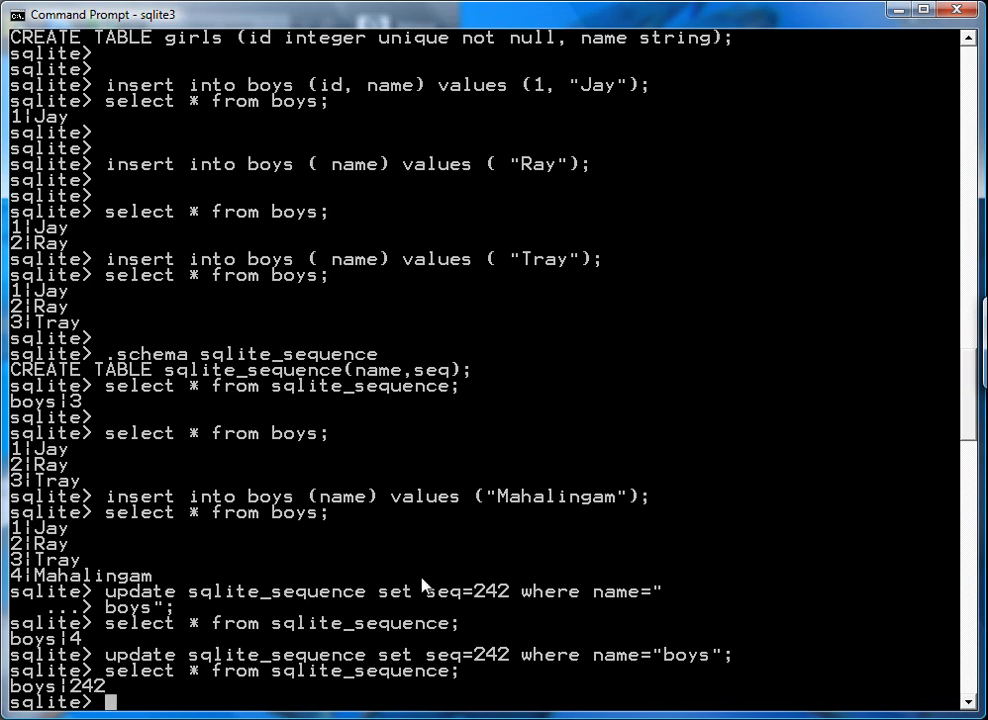
mouse_move(594, 540)
text(insert into boys)
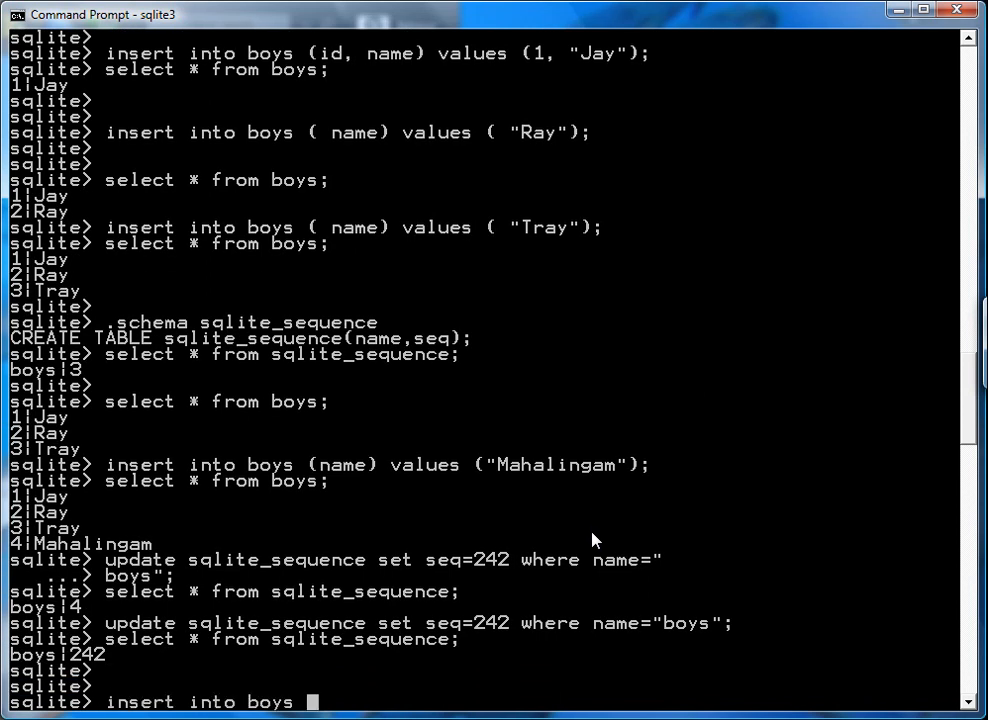
Insert Nahasapeeemapetilan into boys by name only and list the table, showing it got id 243.
text((name) v)
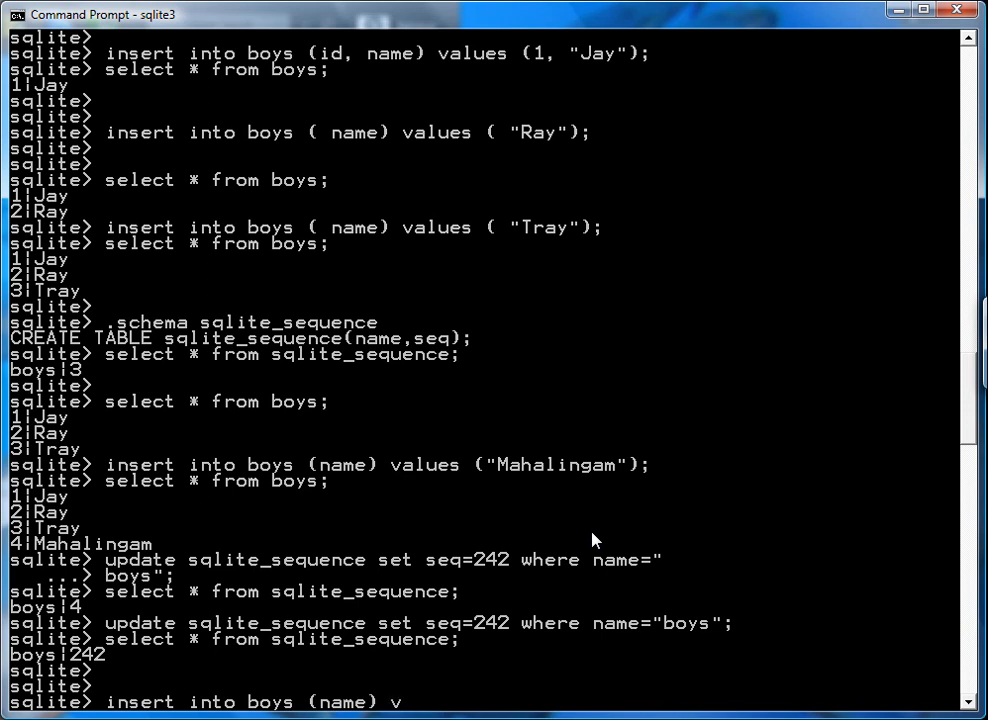
text(alues (")
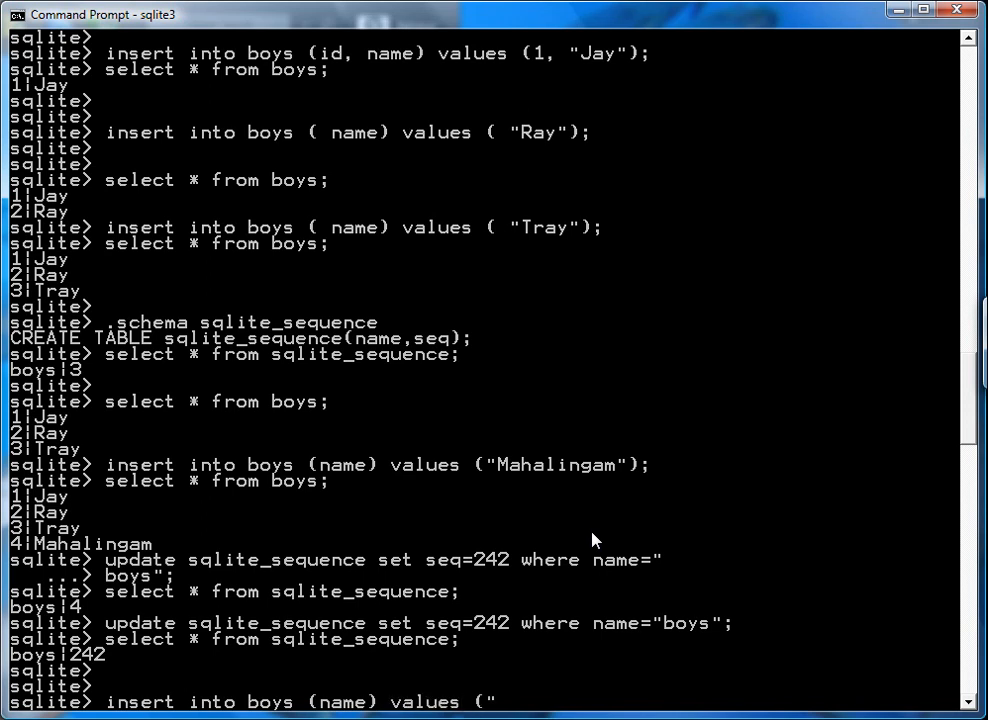
text(Nahasa)
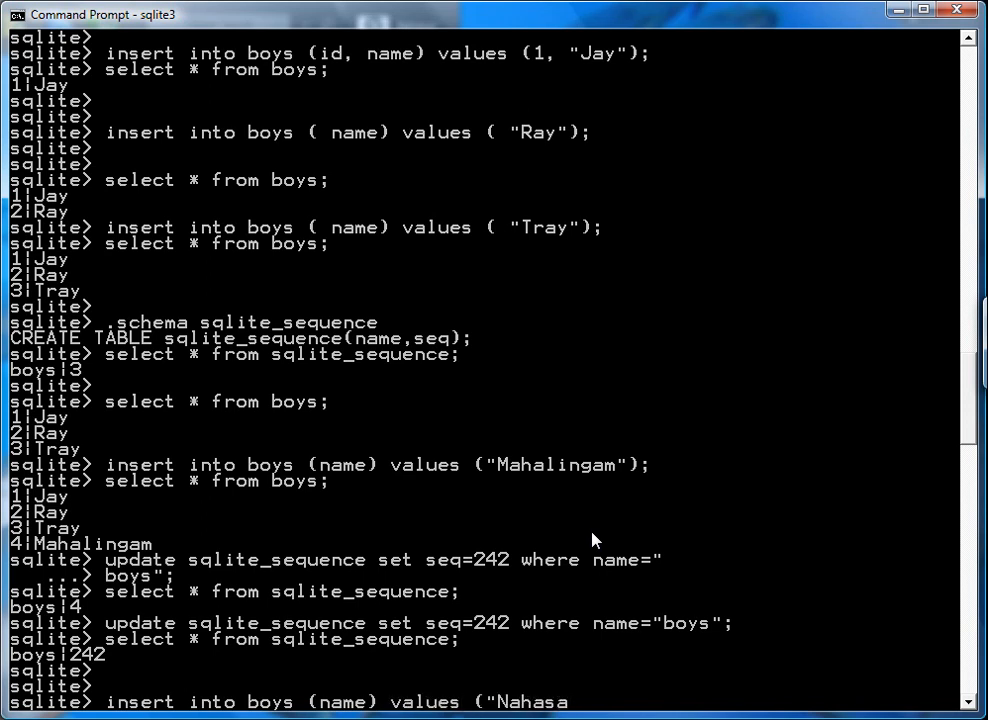
text(peeemapet)
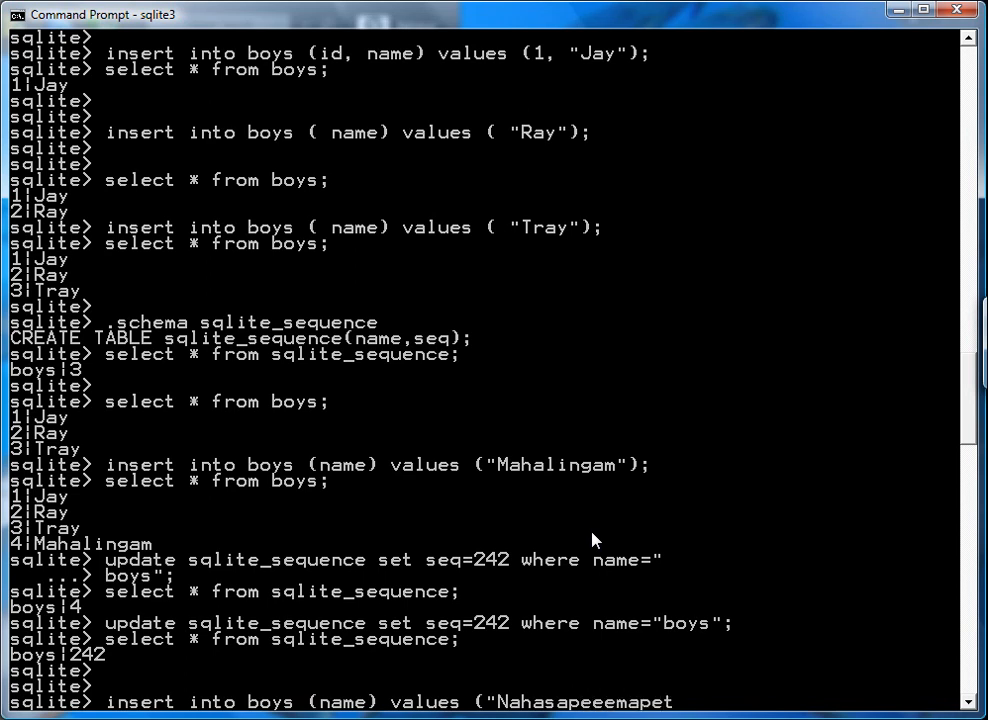
text(ilan)
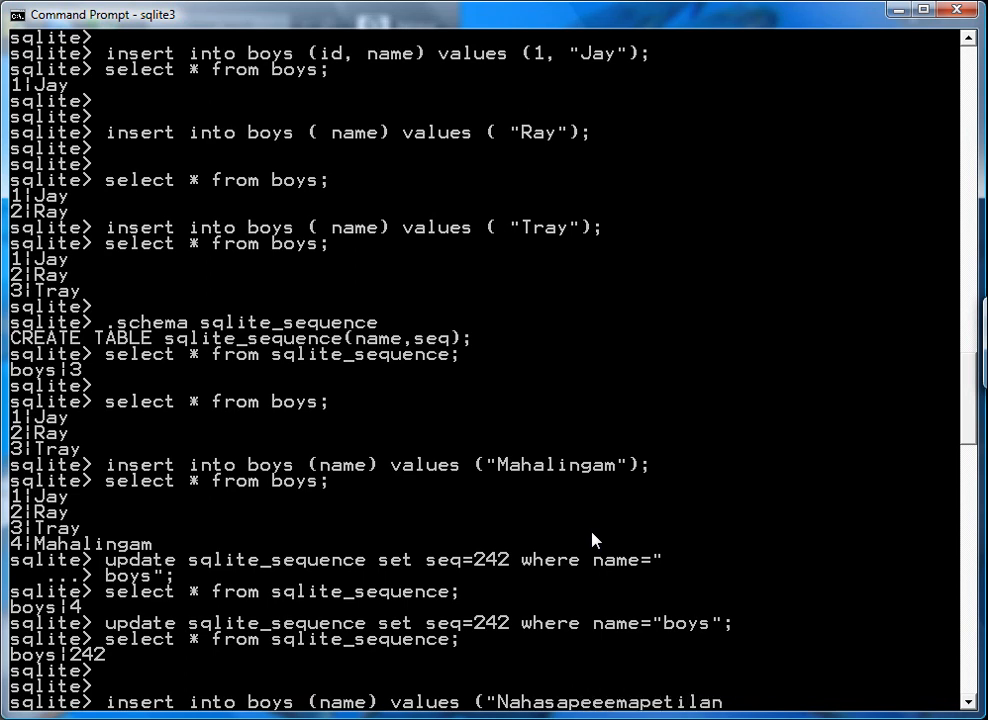
text(");)
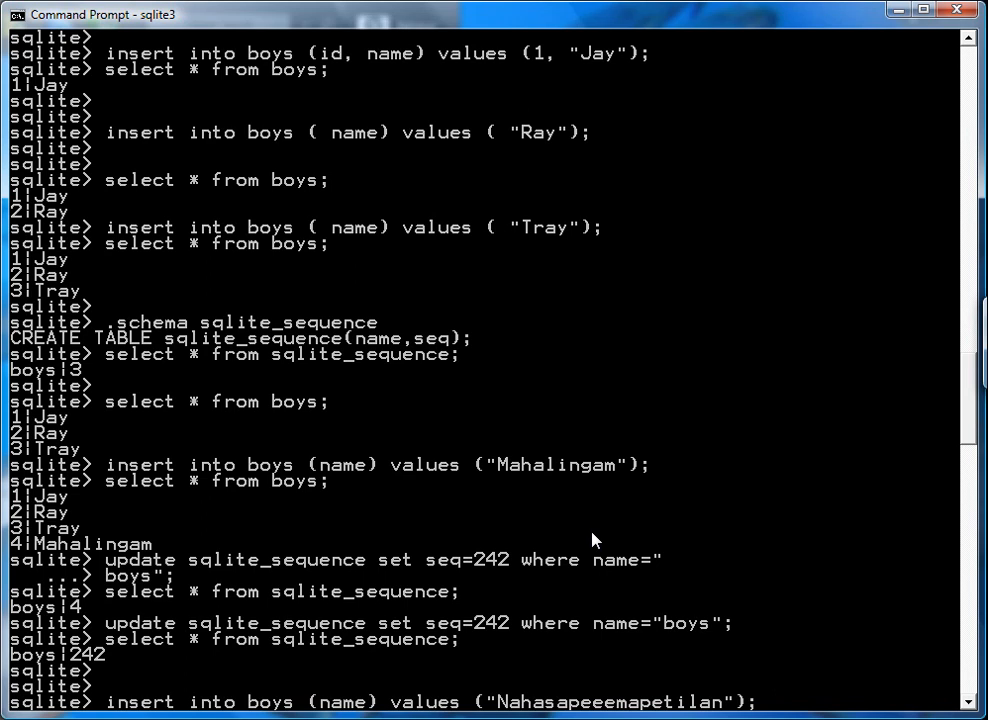
text(sle)
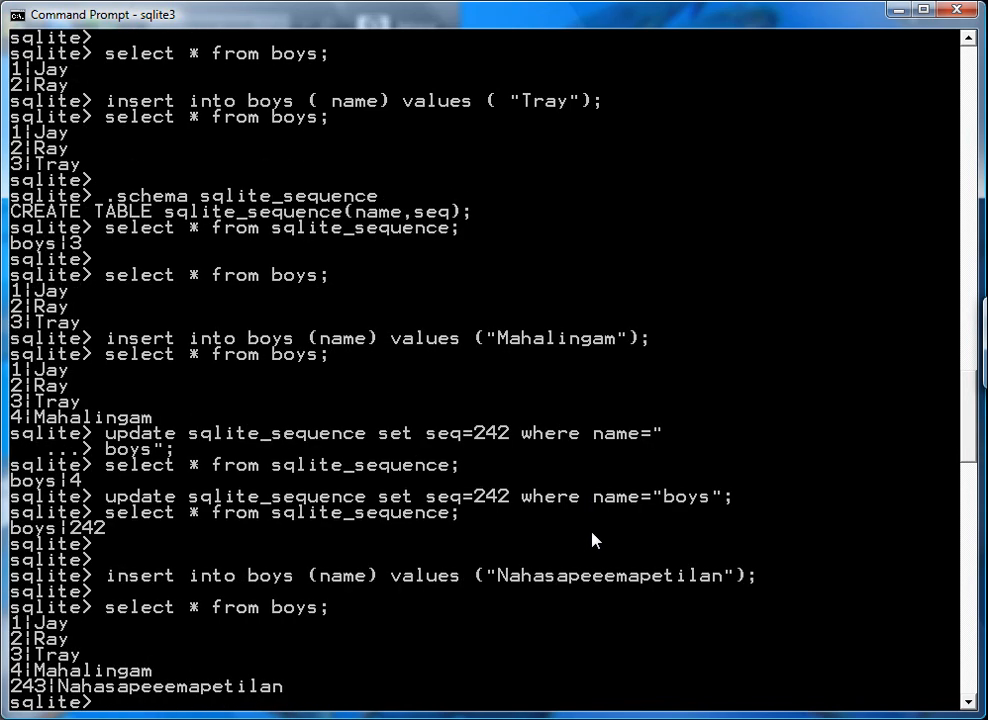
mouse_move(296, 716)
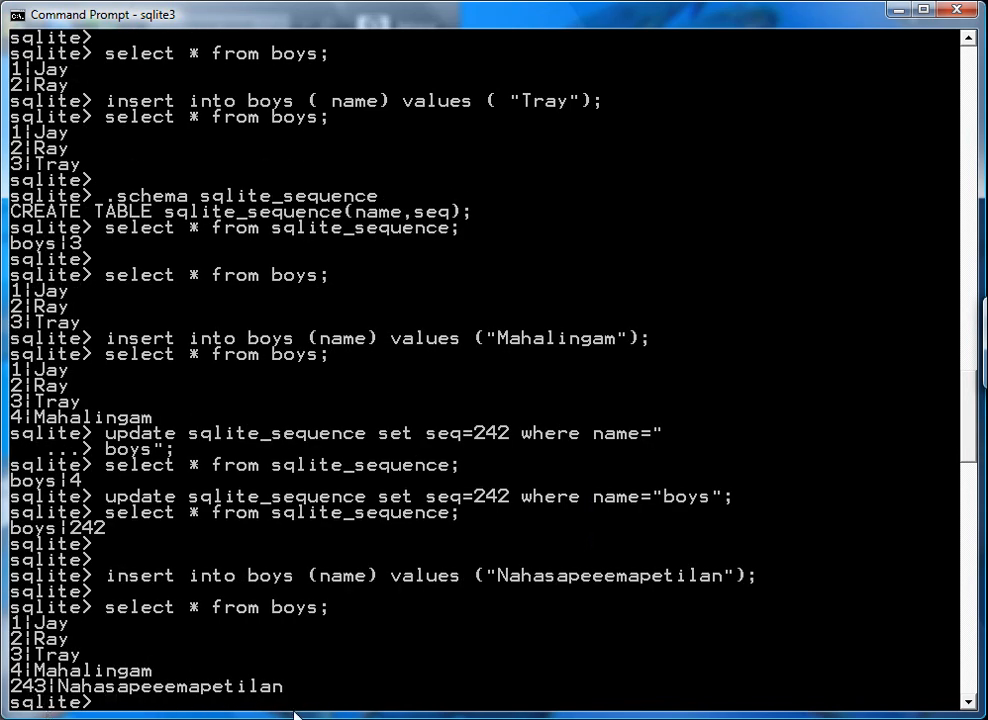